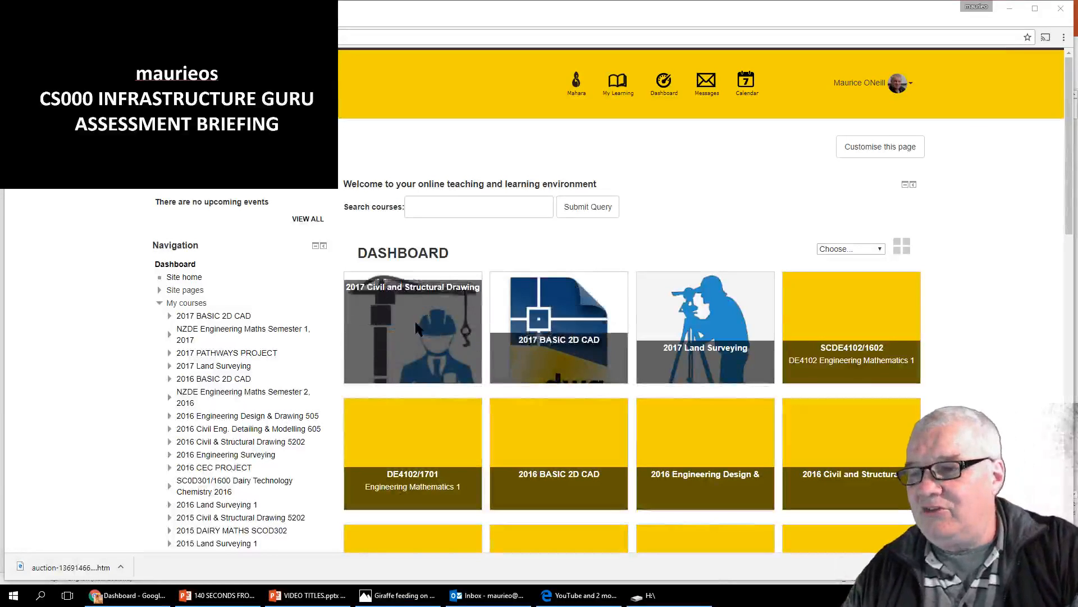
mouse_move(413, 279)
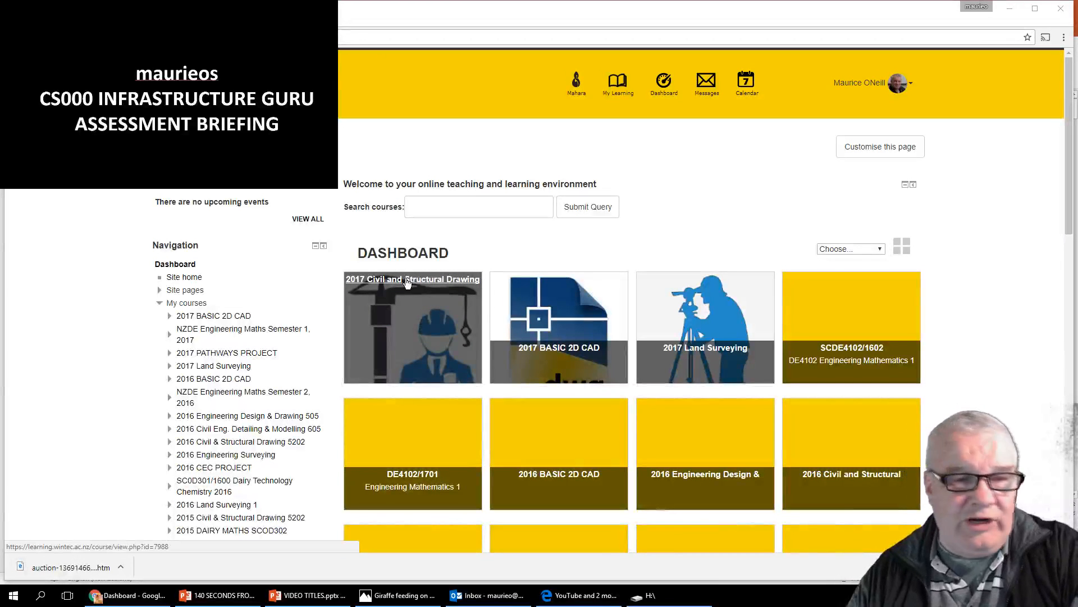
Step: Open the 2017 Civil & Structural Drawing 5202 course tile from the Dashboard
click(412, 279)
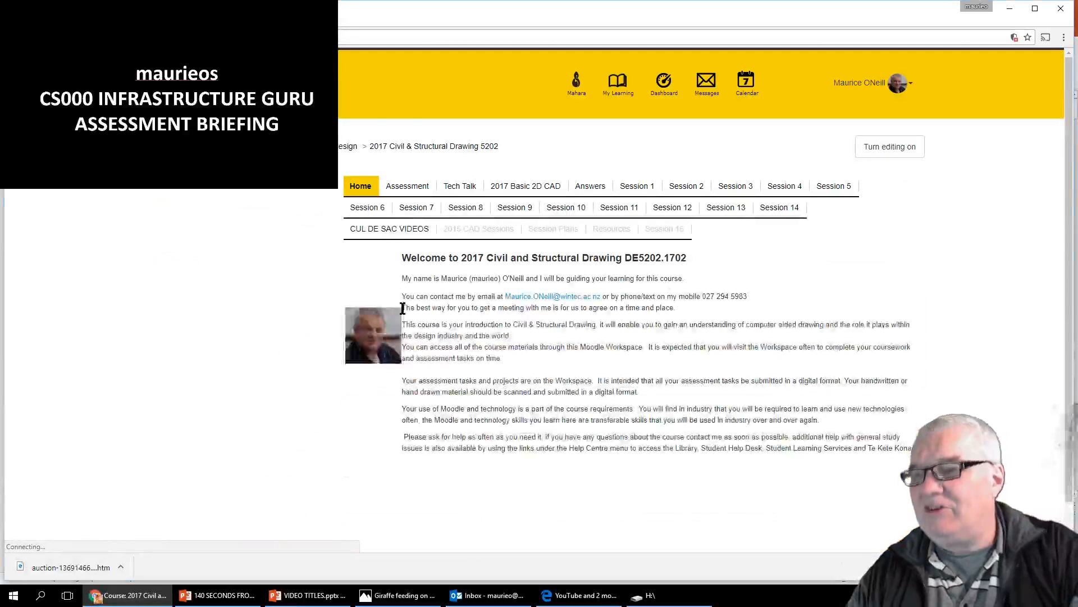
mouse_move(417, 208)
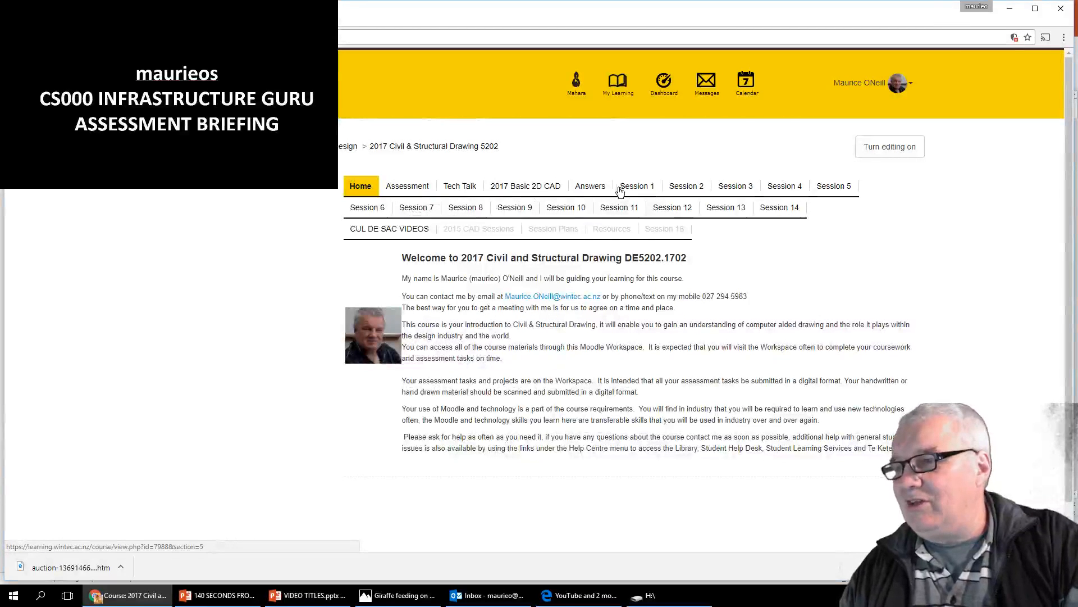
Step: Open Session 1 and scroll down to its Weekly Tasks list
click(637, 186)
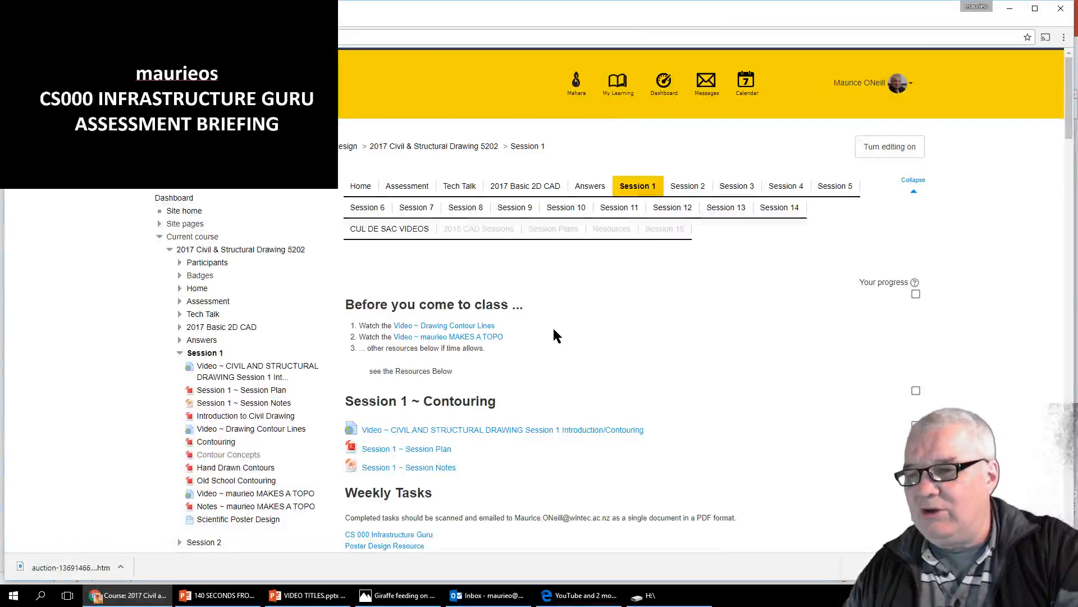
scroll(down, 3)
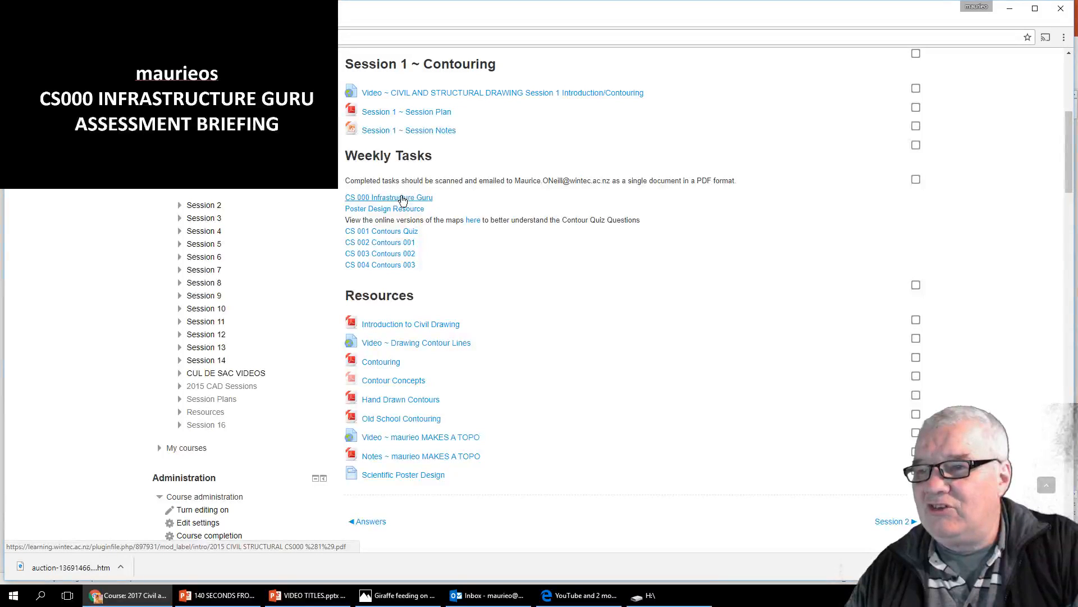
Step: Open the CS 000 Infrastructure Guru brief PDF and zoom in two steps
click(388, 197)
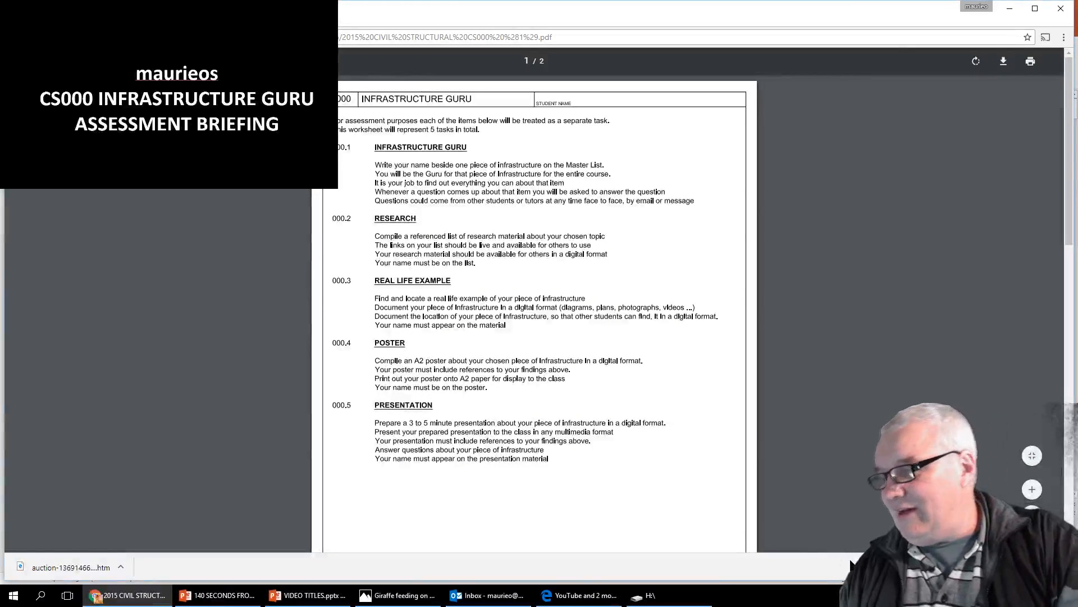
mouse_move(653, 499)
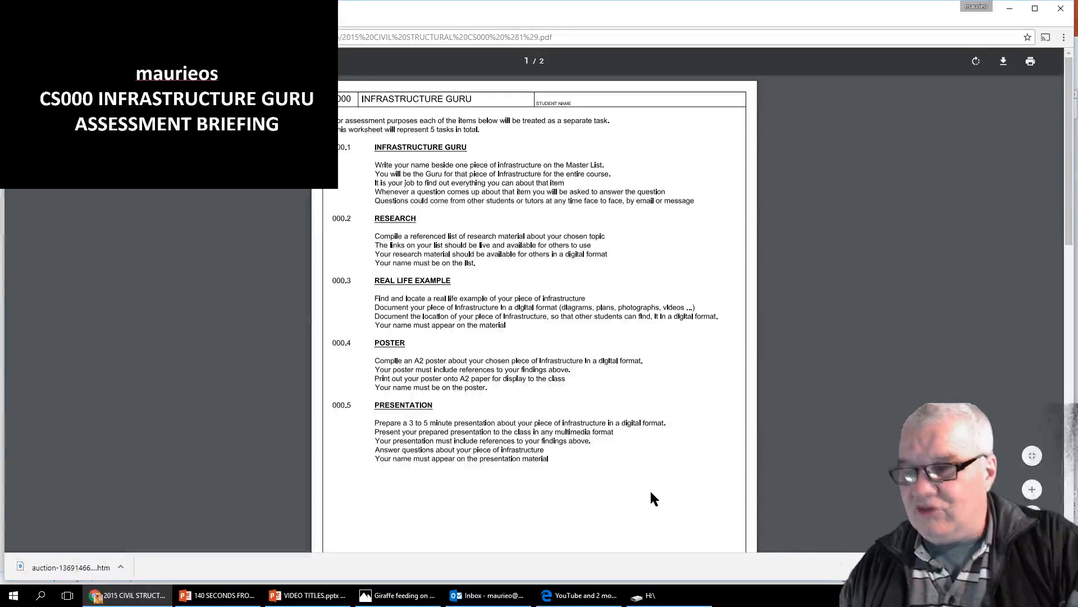
mouse_move(851, 185)
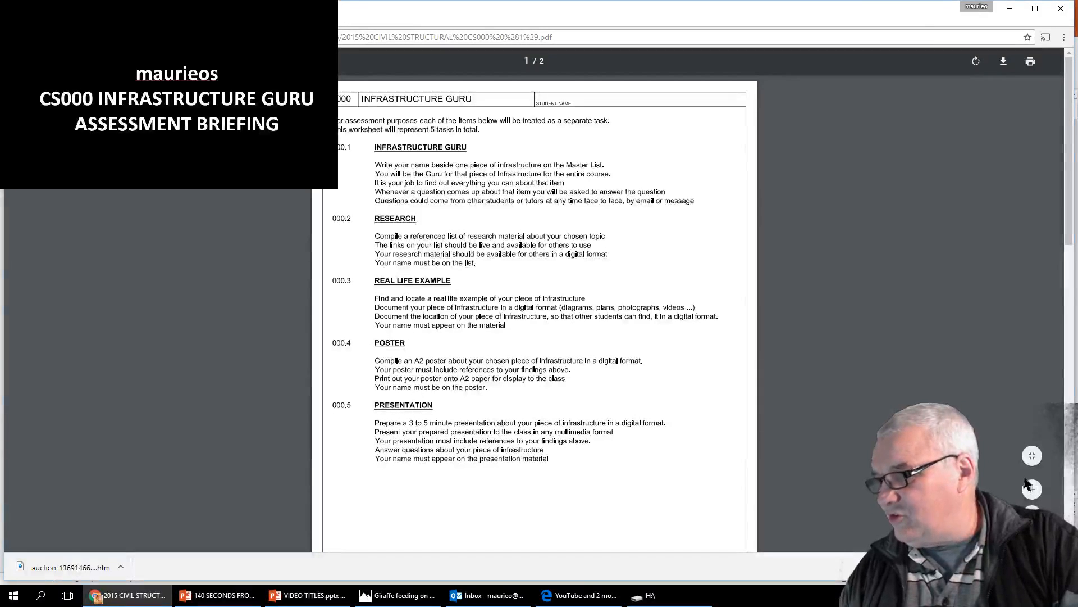
mouse_move(1032, 489)
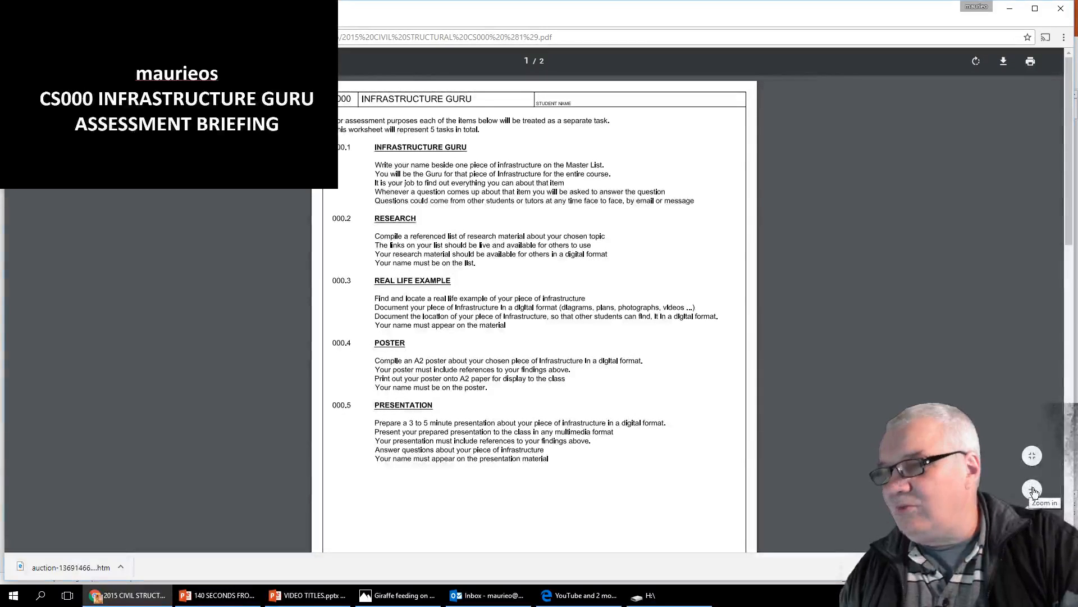
click(1031, 489)
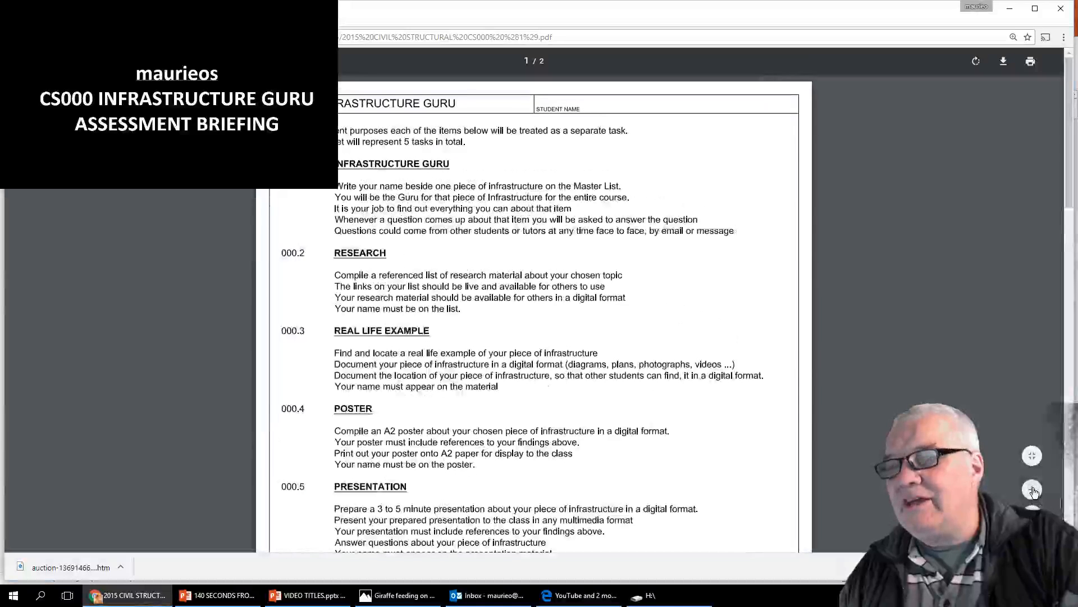
click(1032, 489)
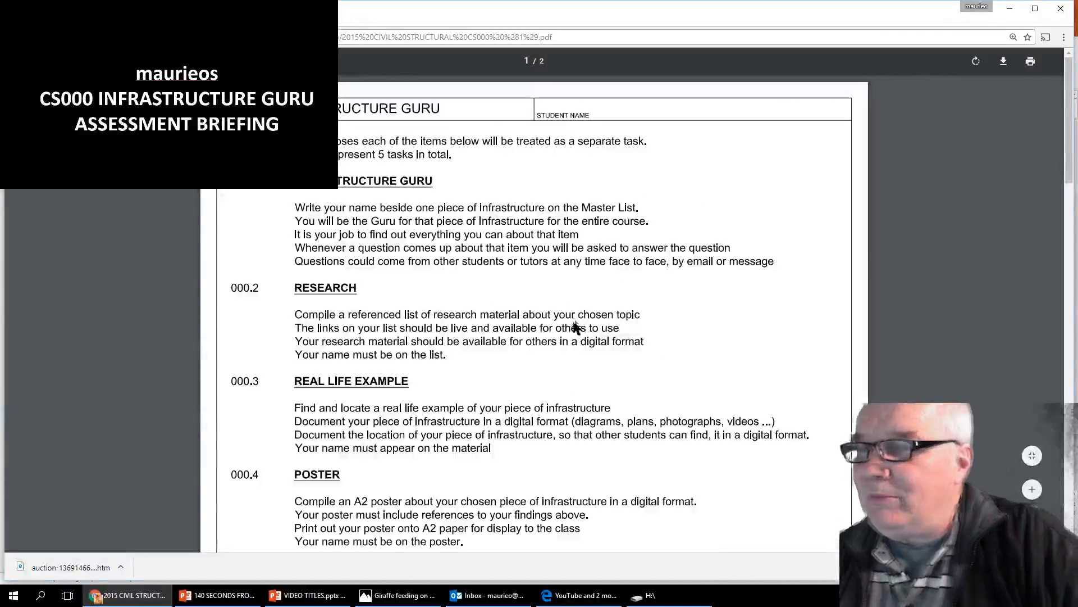
mouse_move(484, 180)
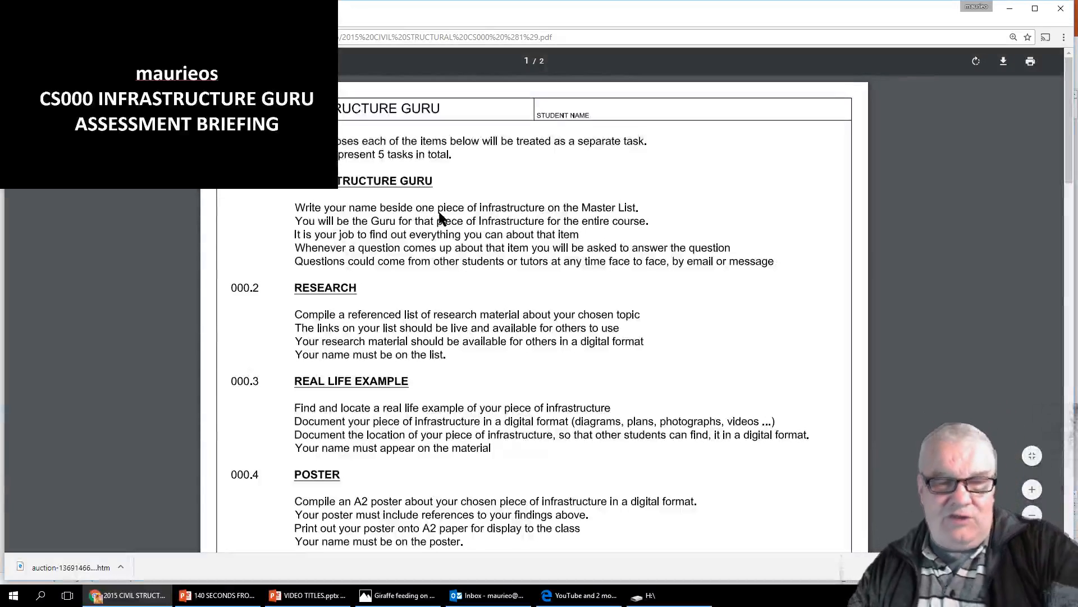
mouse_move(269, 191)
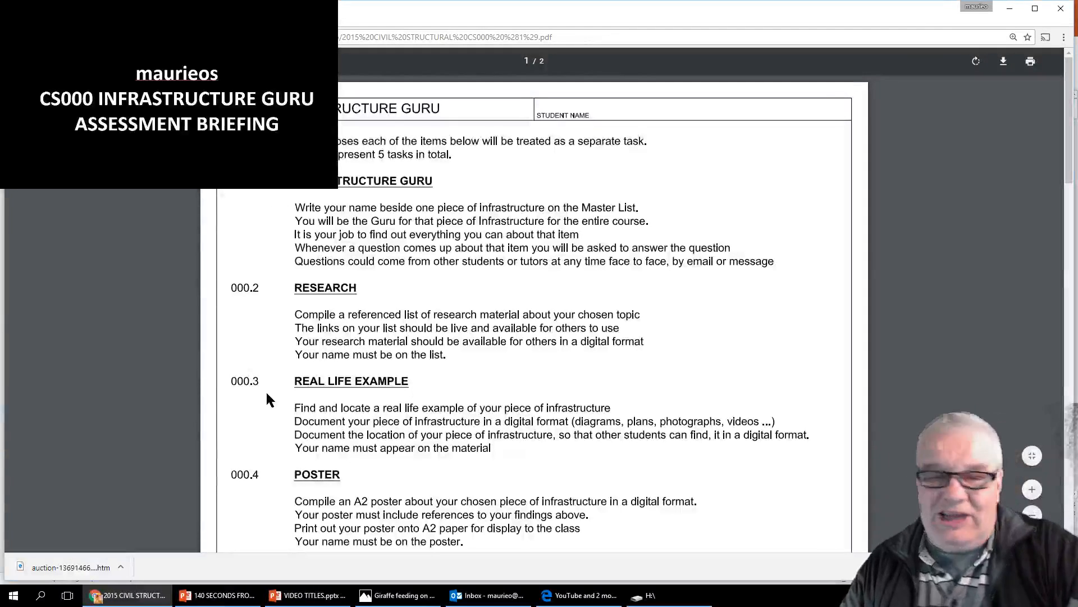
mouse_move(279, 404)
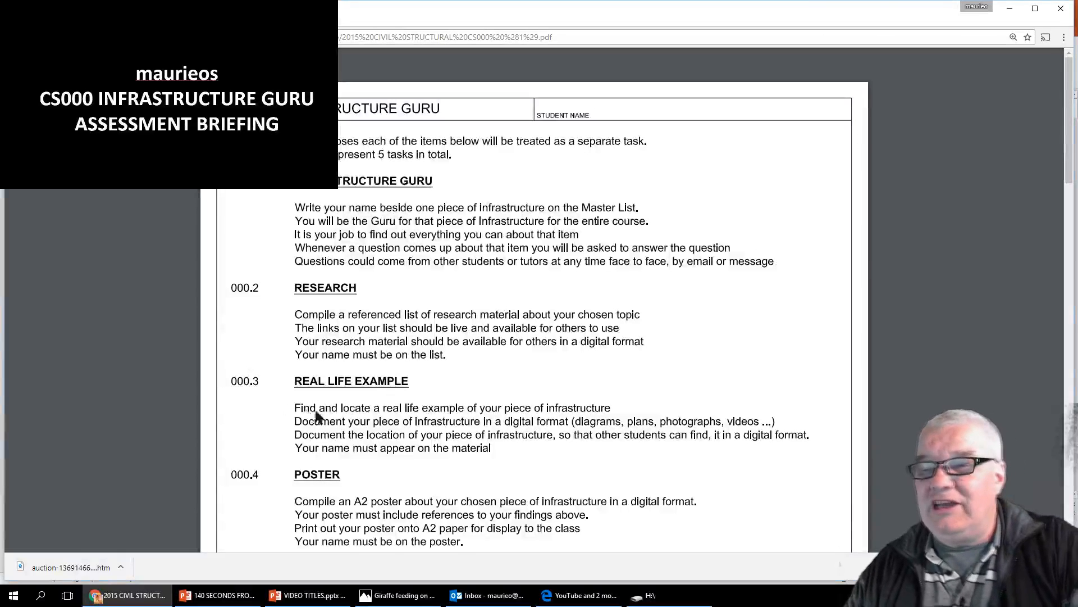
mouse_move(536, 388)
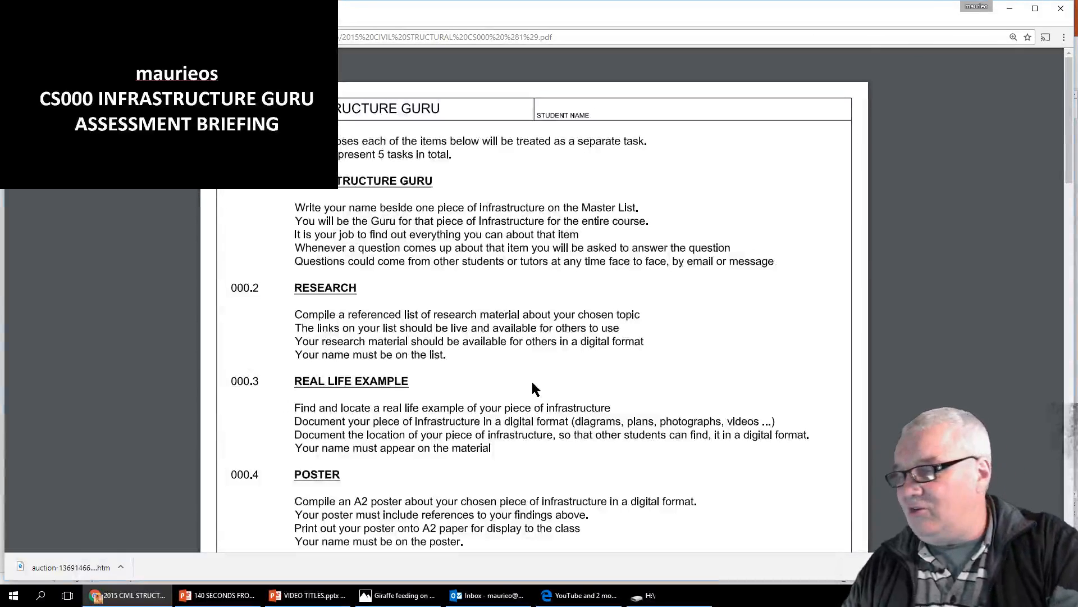
Step: Scroll page 2's specifications table down to the Water items and back to its top
scroll(down, 3)
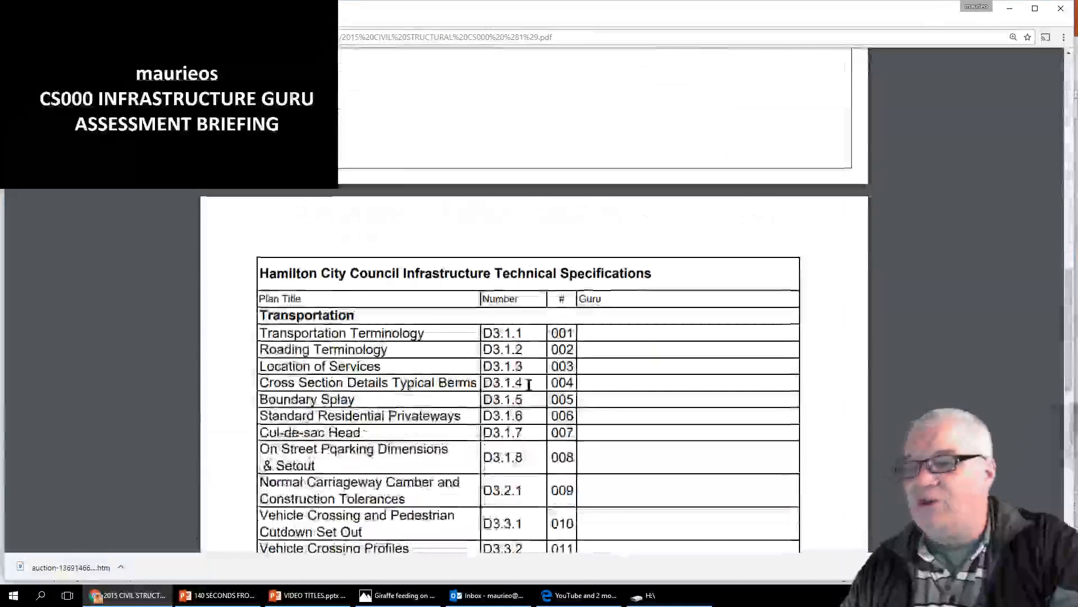
scroll(down, 3)
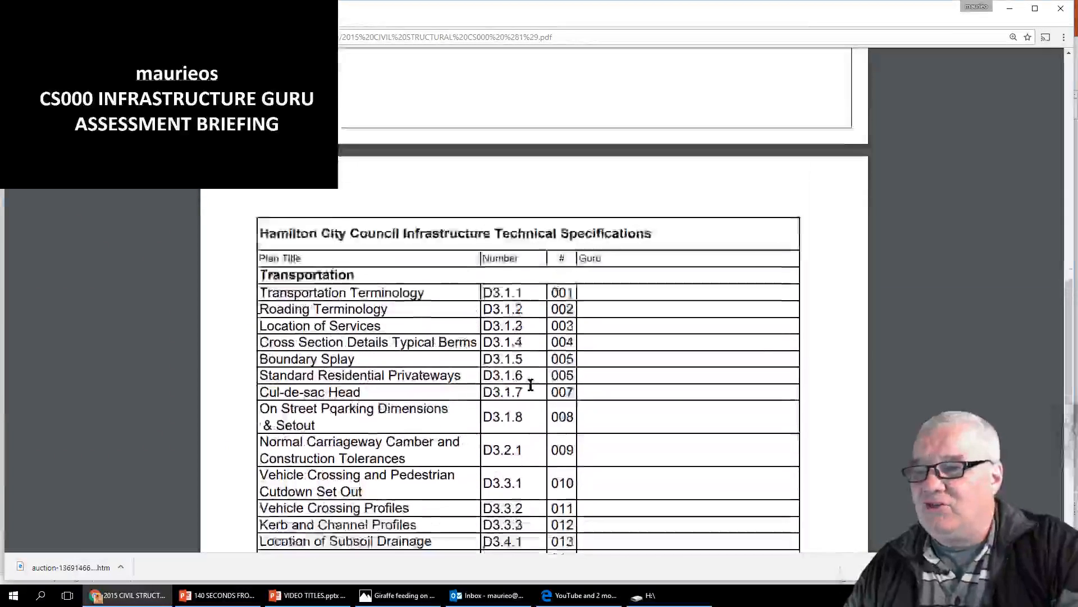
scroll(down, 3)
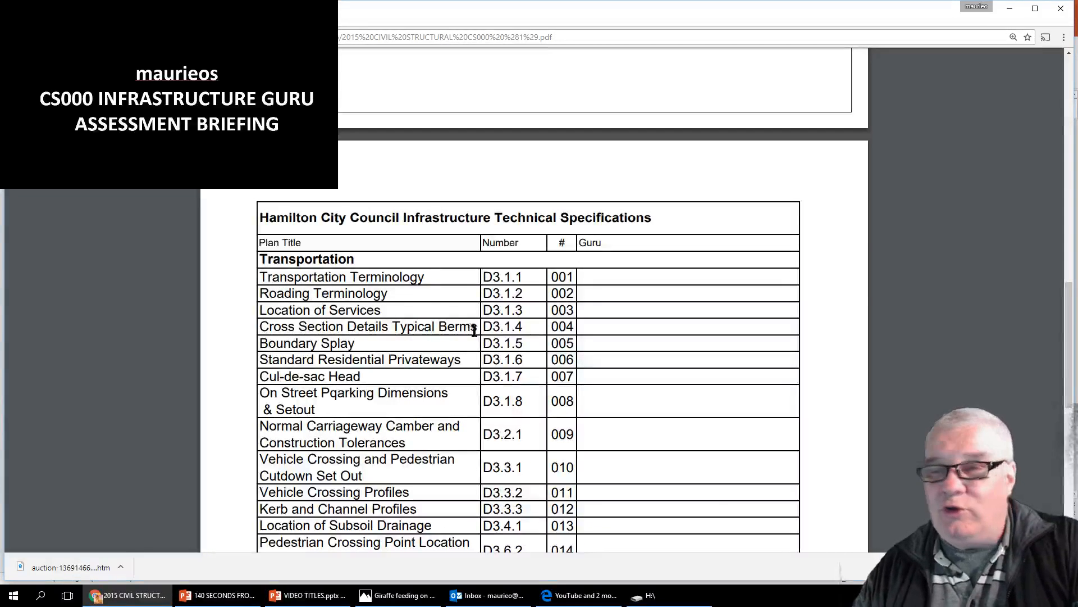
mouse_move(427, 277)
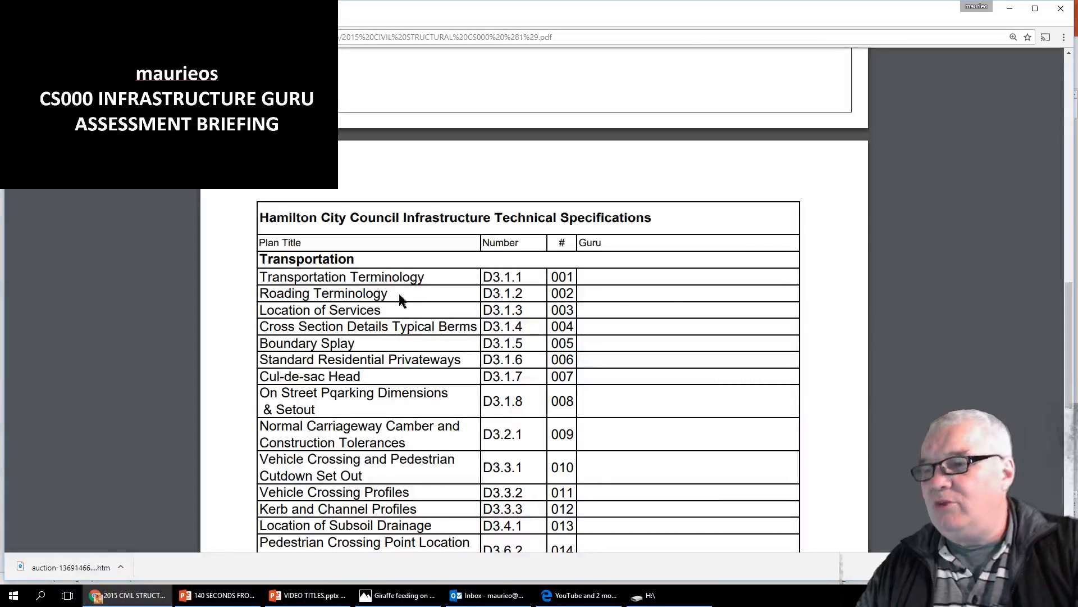
mouse_move(667, 292)
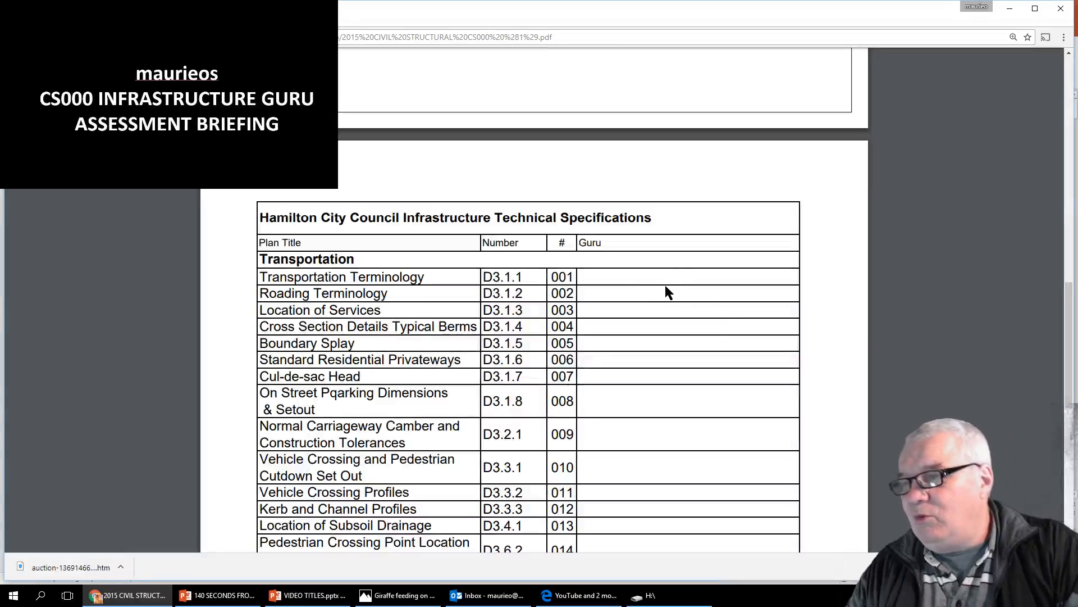
mouse_move(672, 411)
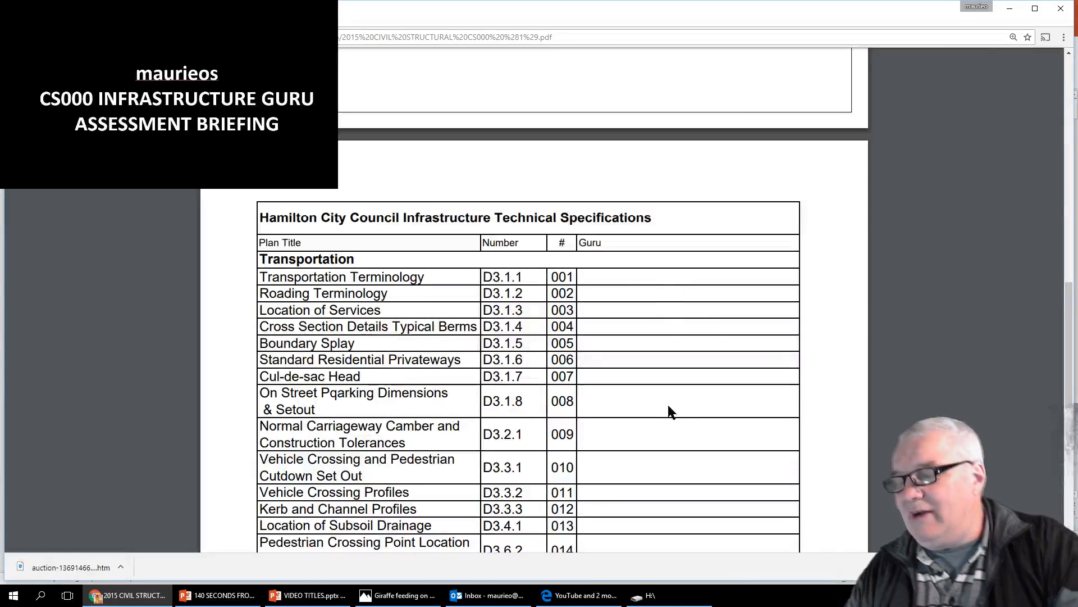
scroll(down, 3)
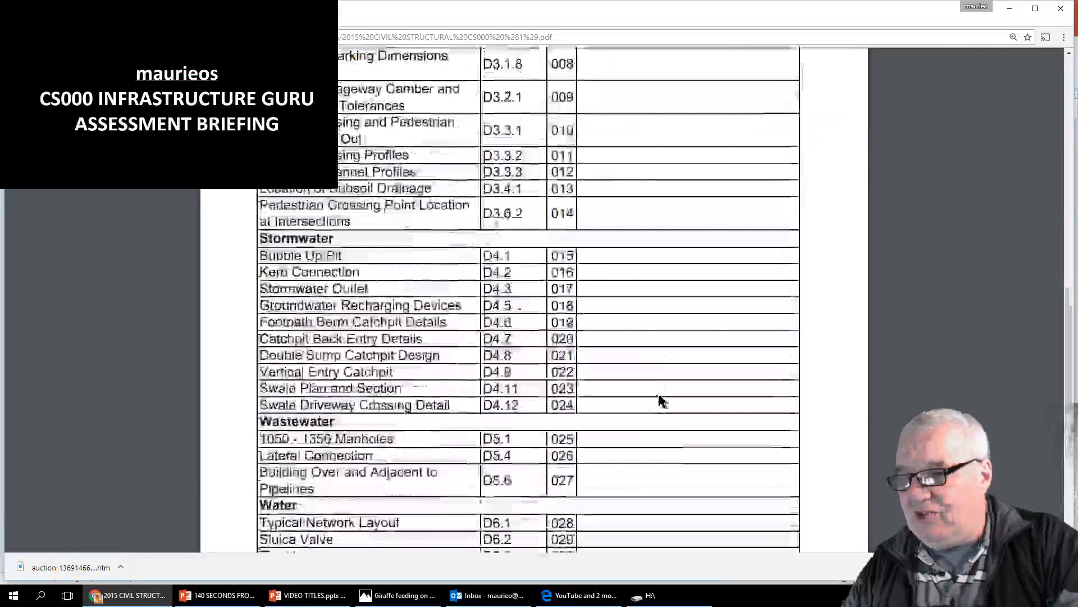
scroll(down, 3)
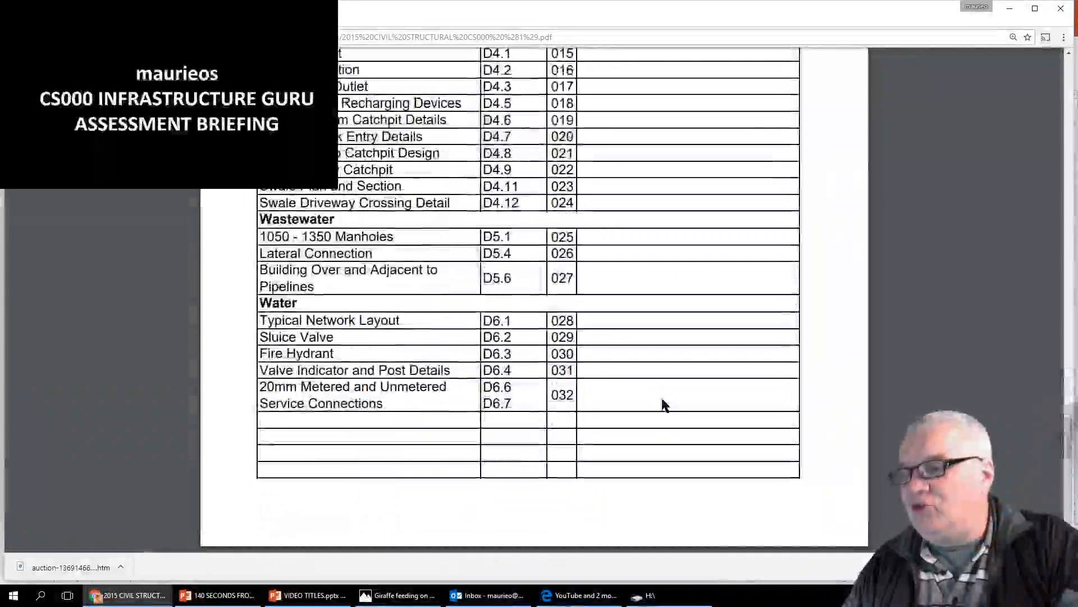
scroll(up, 3)
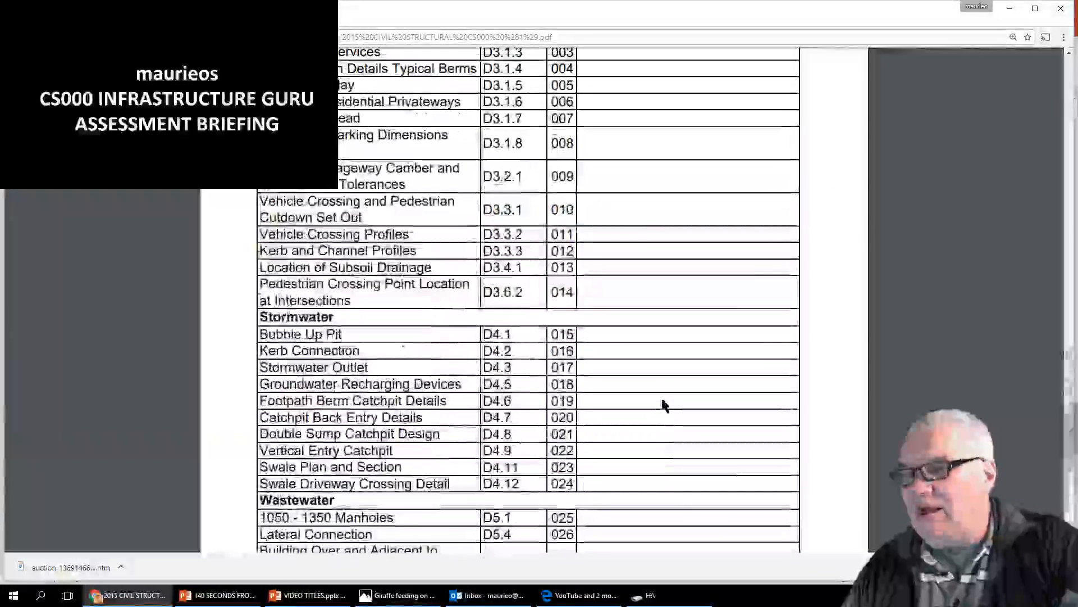
scroll(up, 3)
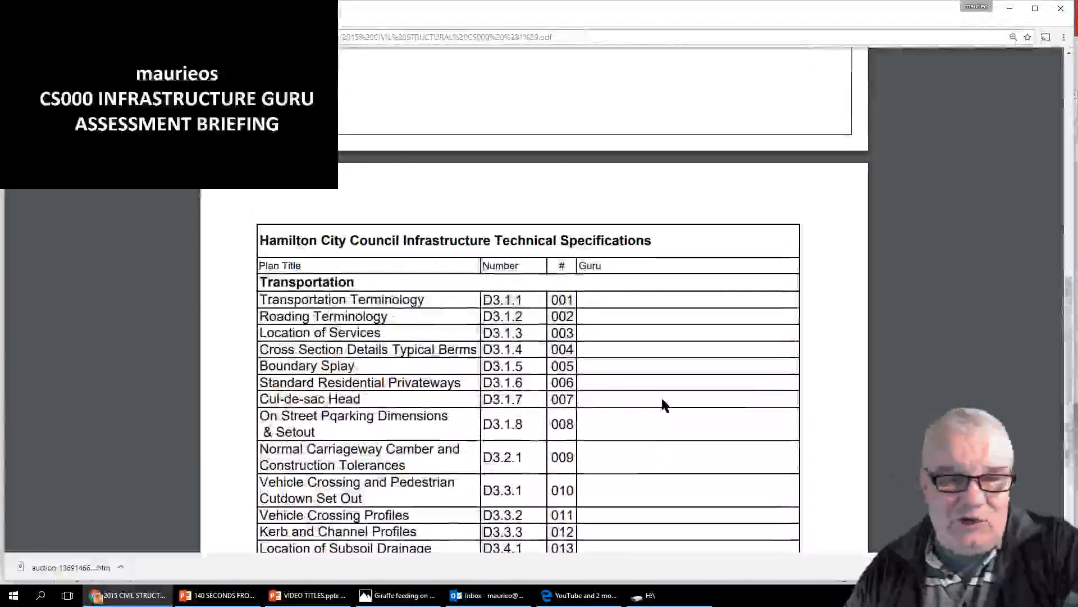
scroll(down, 3)
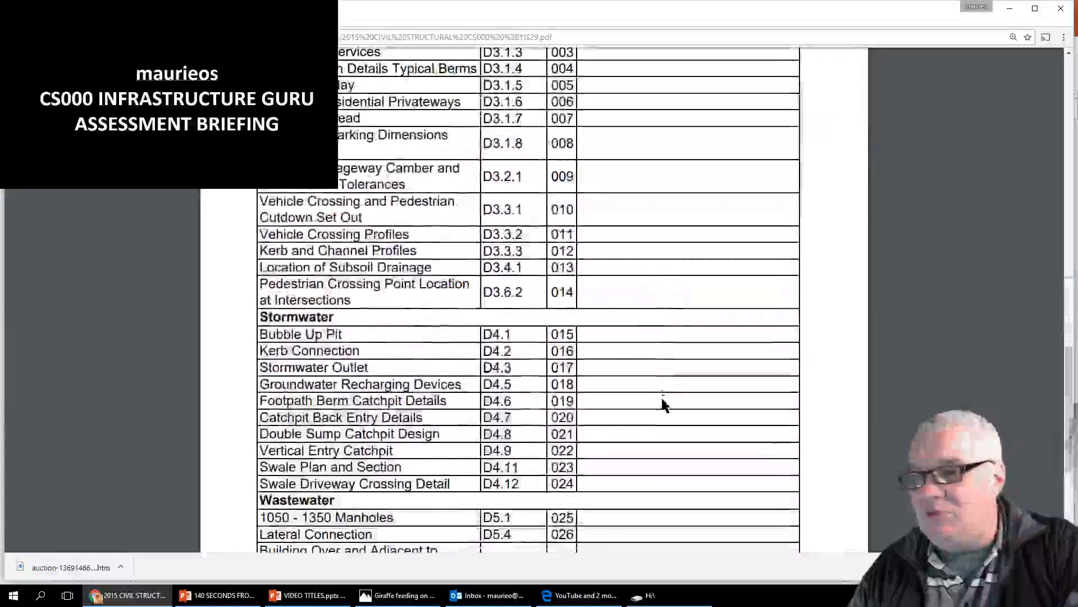
scroll(down, 3)
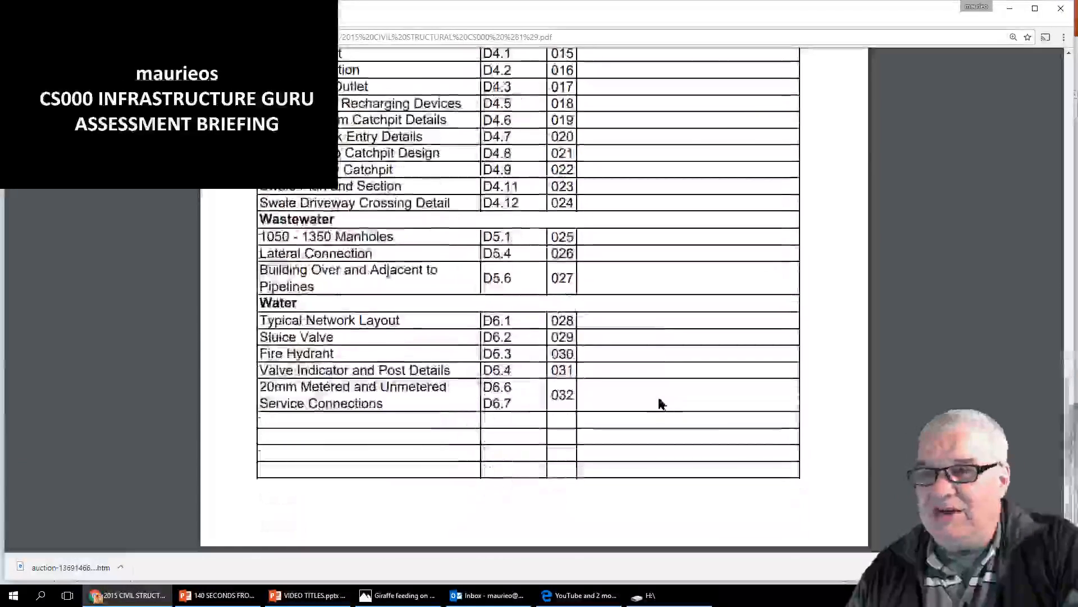
scroll(up, 3)
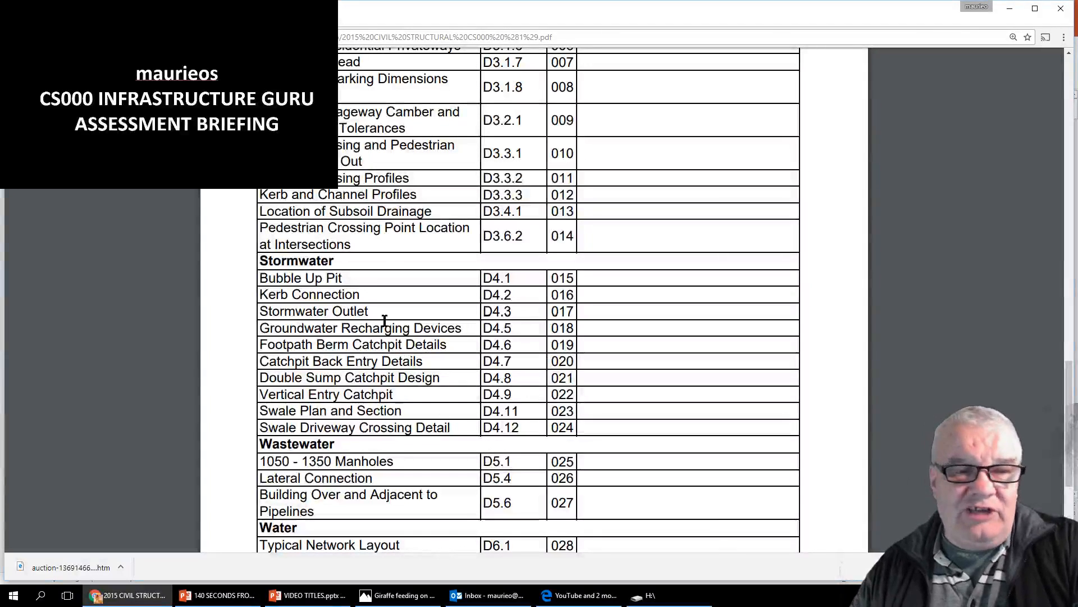
scroll(up, 3)
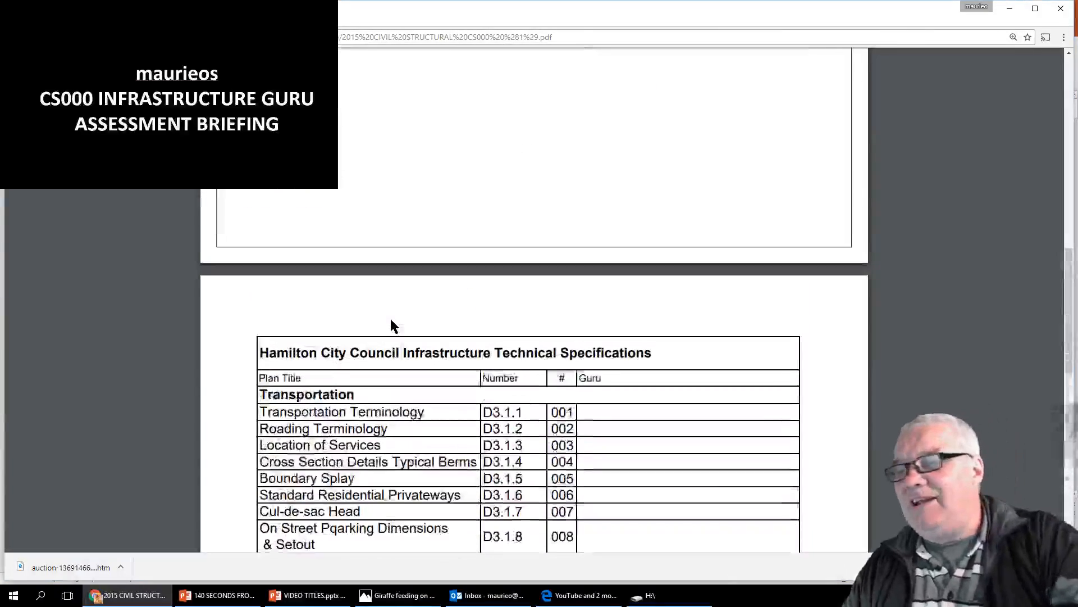
Step: Scroll through the brief's Hamilton City Council specifications master list, down and back up
scroll(up, 3)
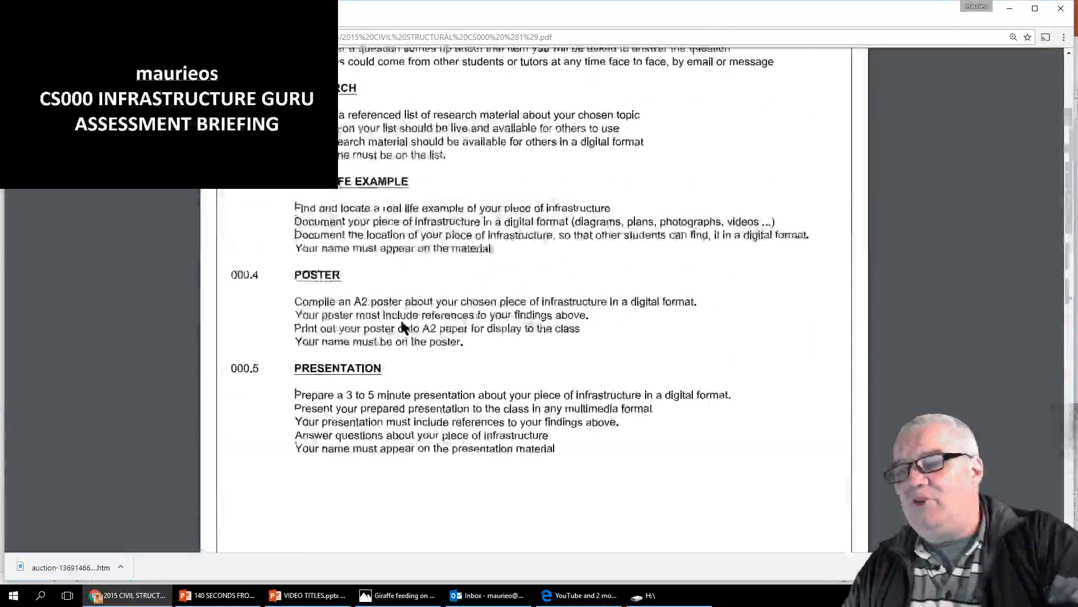
scroll(up, 3)
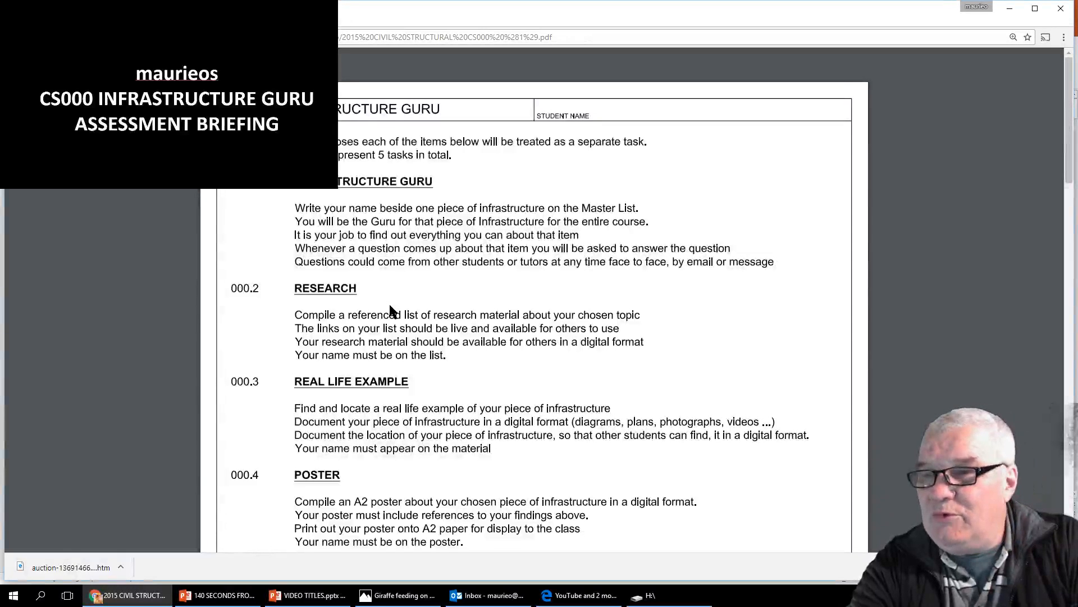
right_click(391, 314)
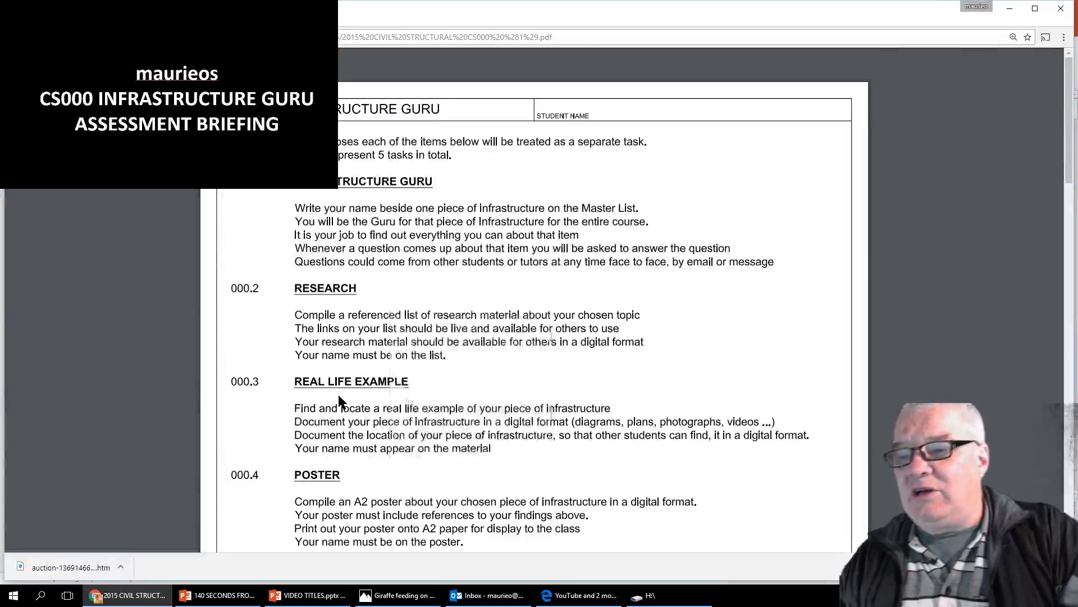
scroll(down, 3)
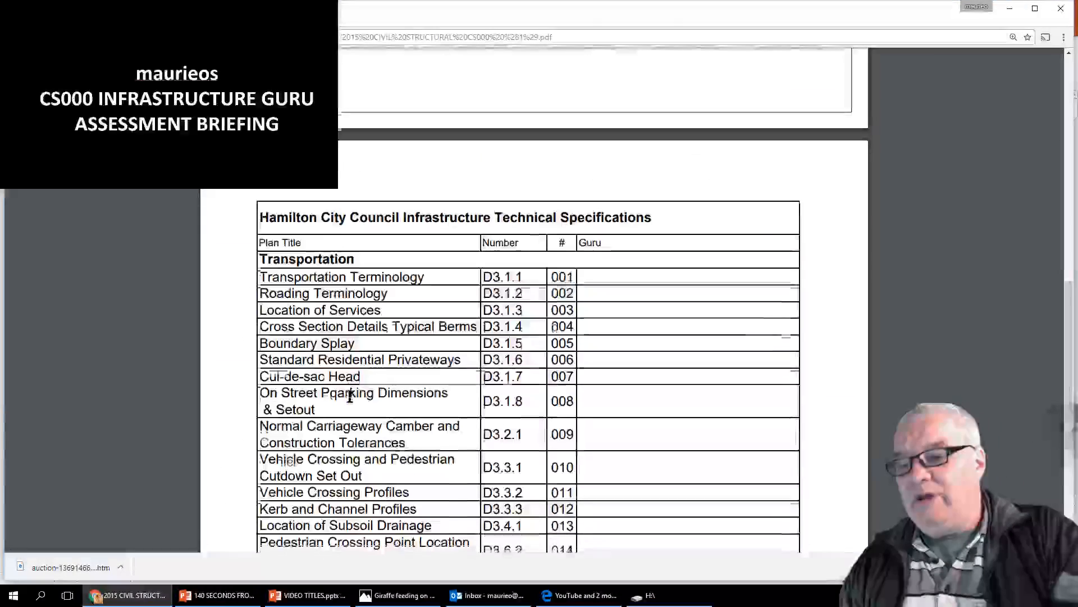
scroll(down, 3)
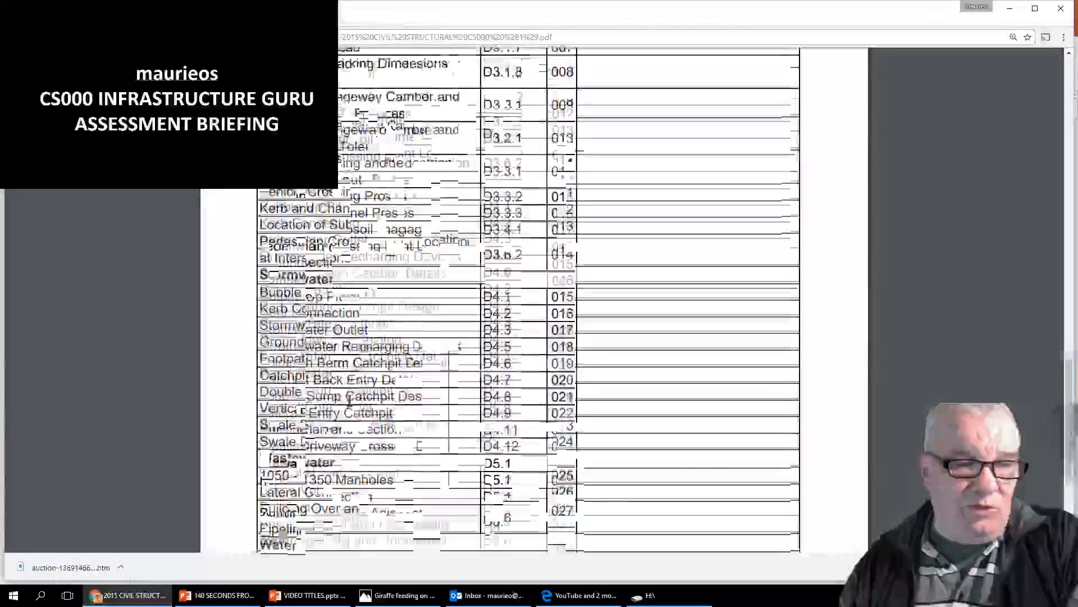
scroll(down, 3)
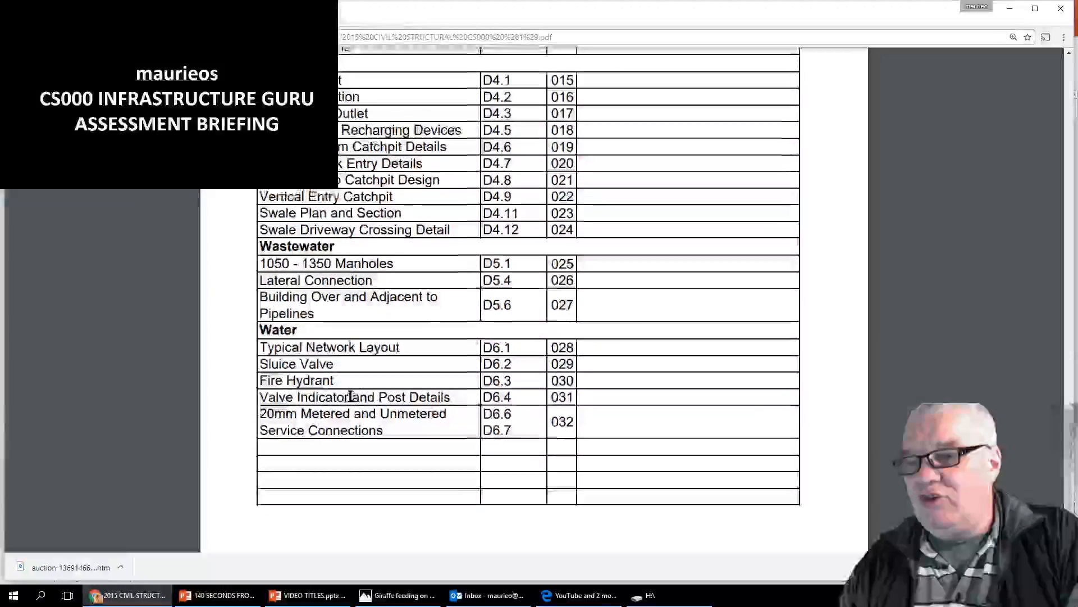
scroll(up, 3)
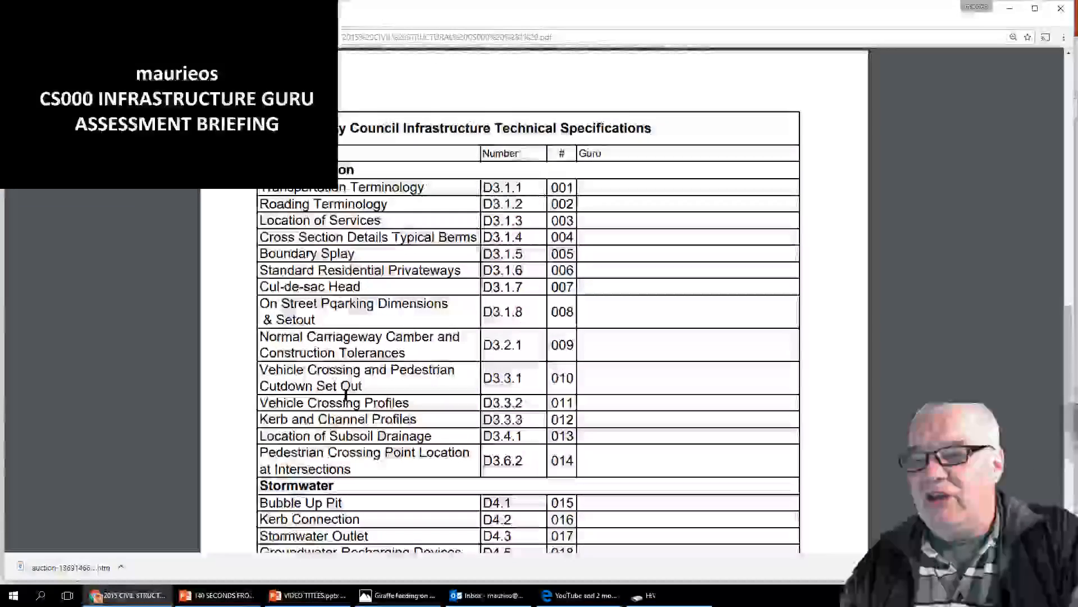
scroll(up, 3)
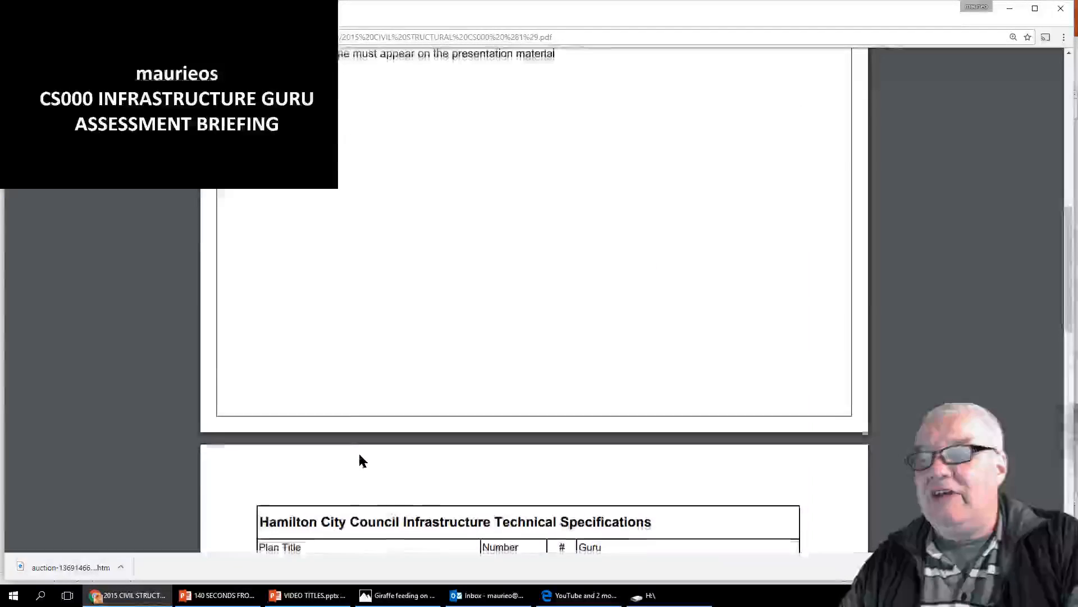
scroll(up, 3)
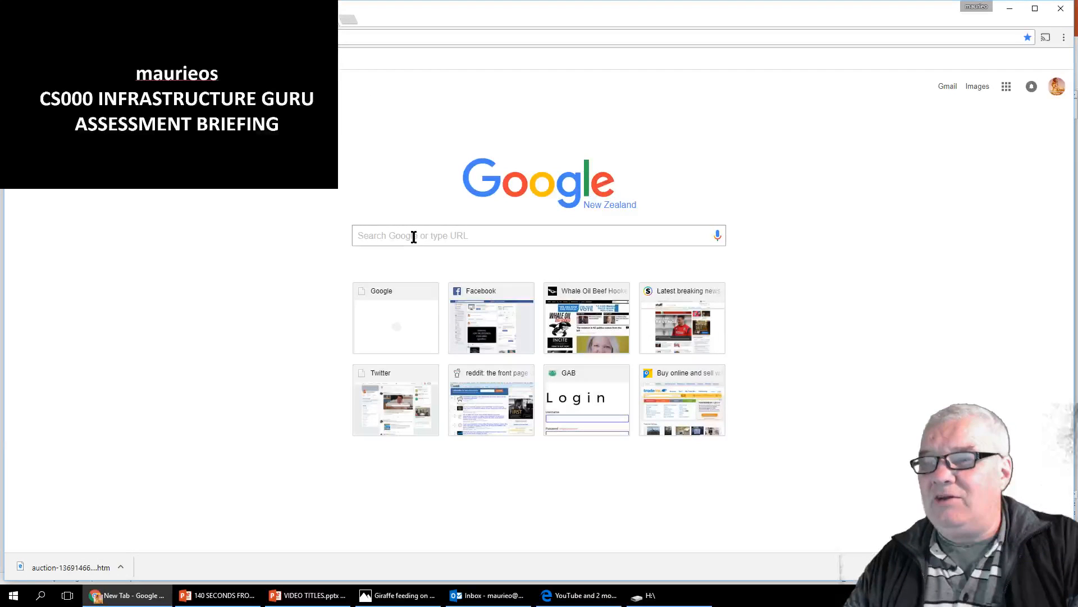
Step: Search Google for Hamilton City Council infrastructure technical specifications and open the council result
click(538, 235)
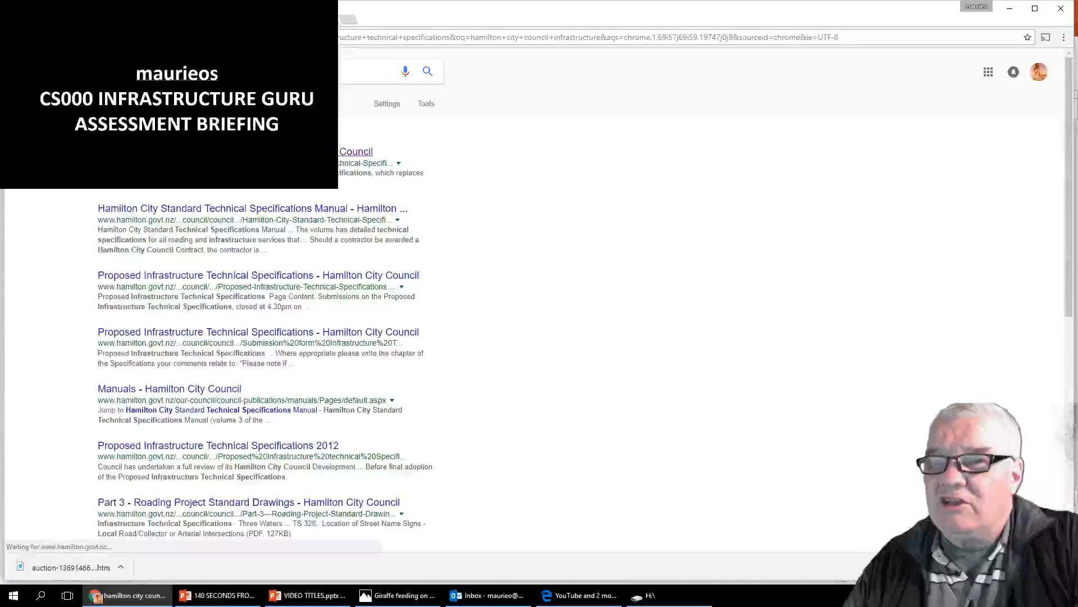
click(257, 274)
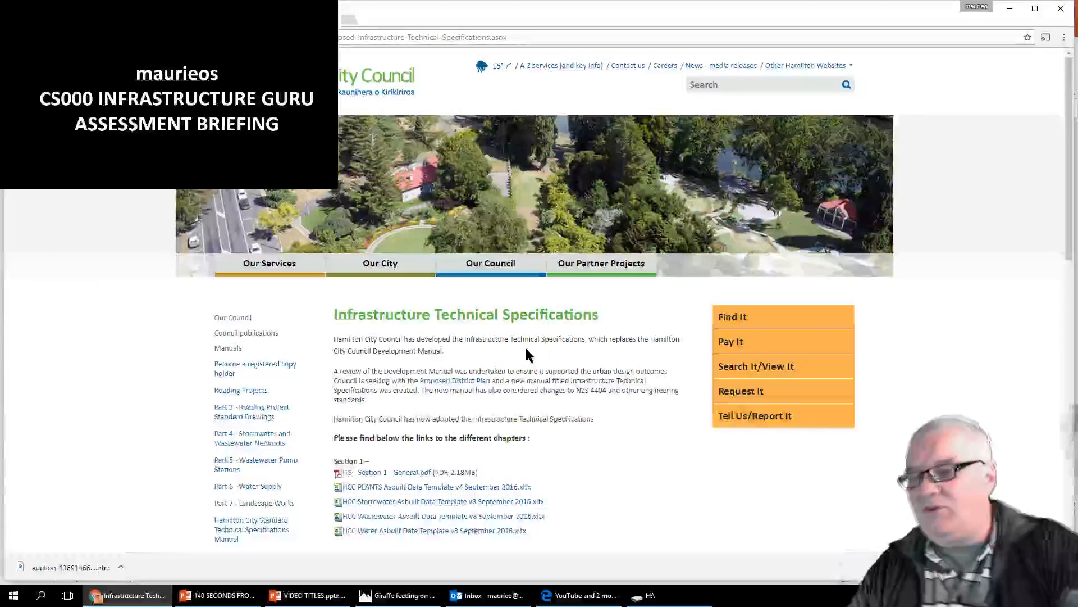
Step: Scroll the specifications page and open the Section 3 Transportation Appendix E Drawings PDF
scroll(down, 3)
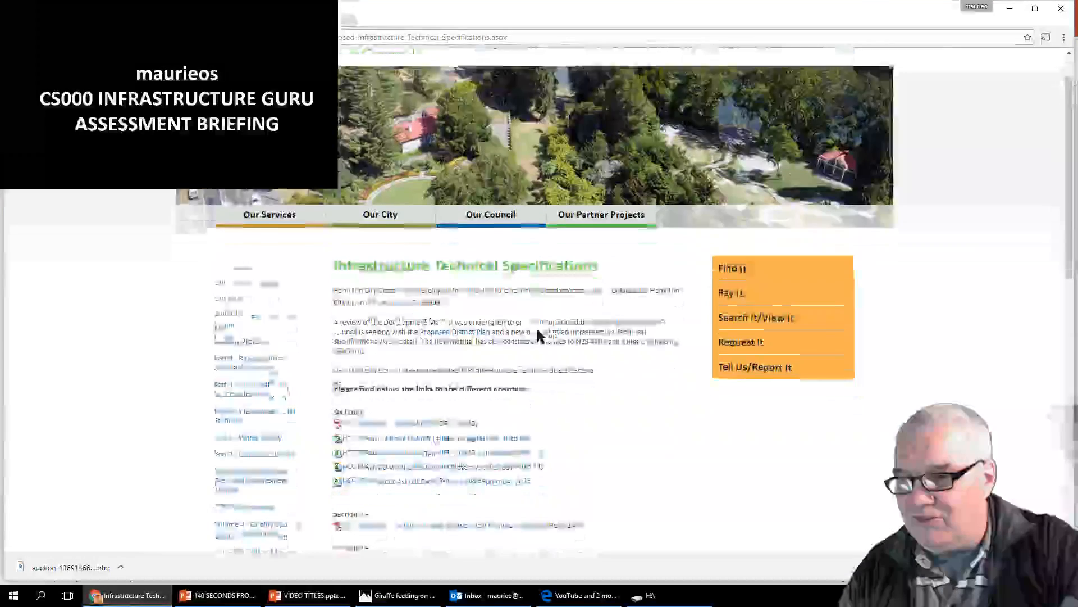
scroll(down, 3)
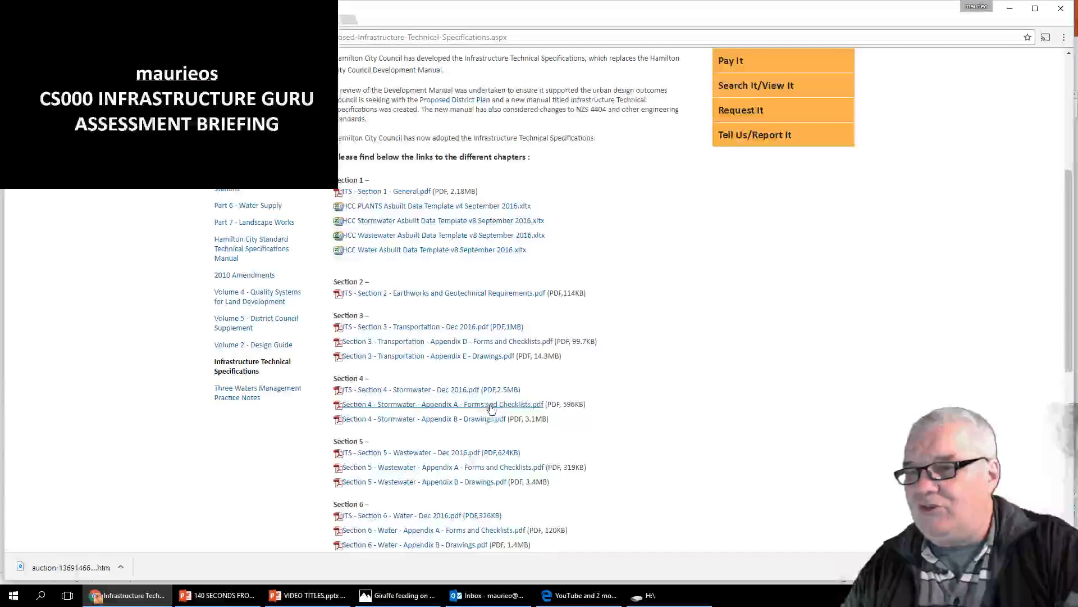
mouse_move(475, 248)
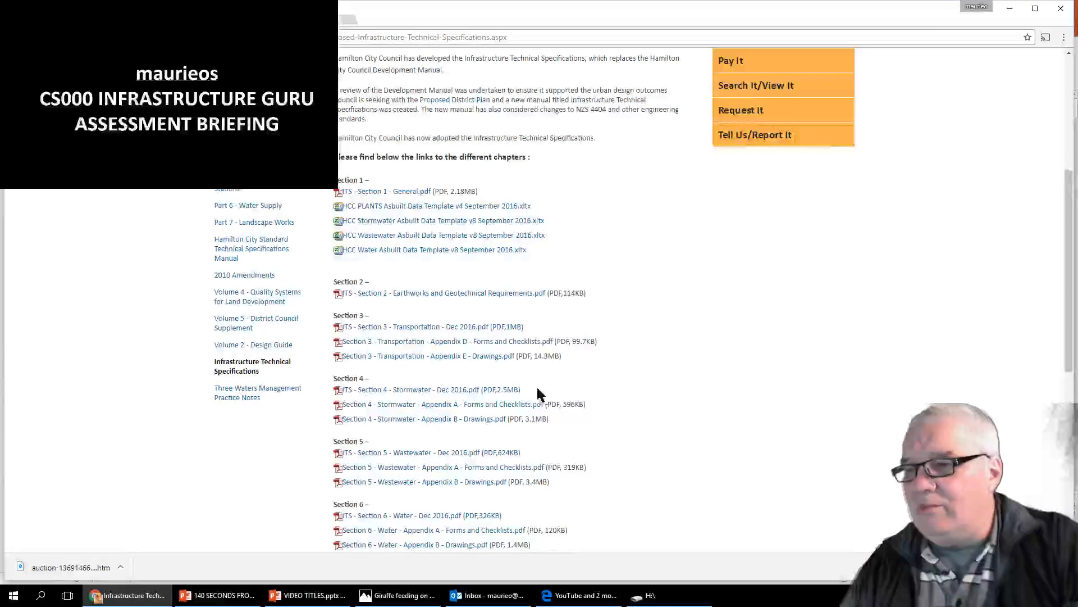
mouse_move(428, 356)
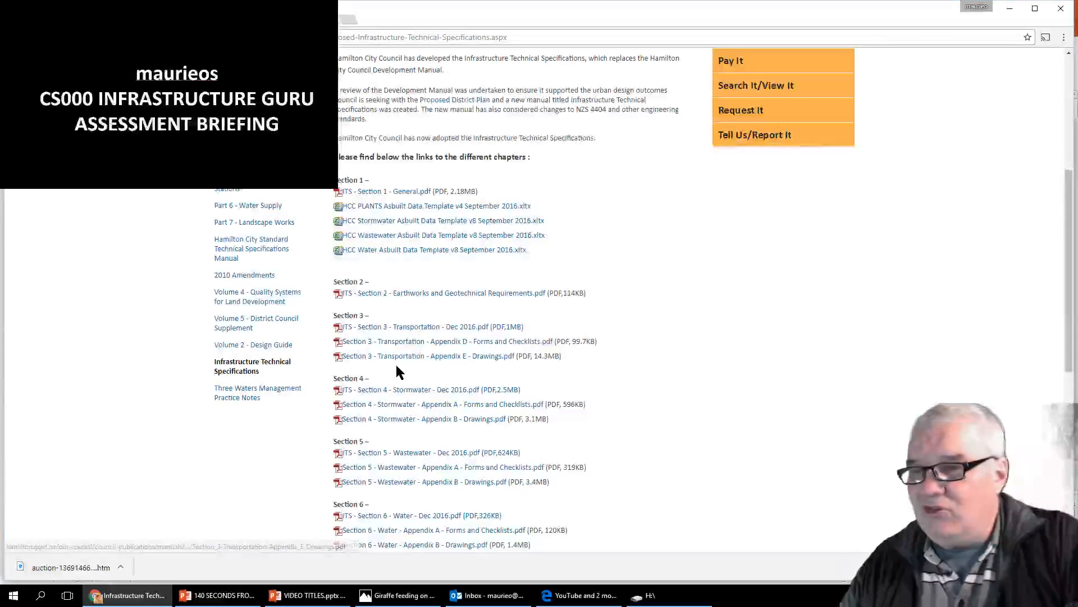
mouse_move(416, 357)
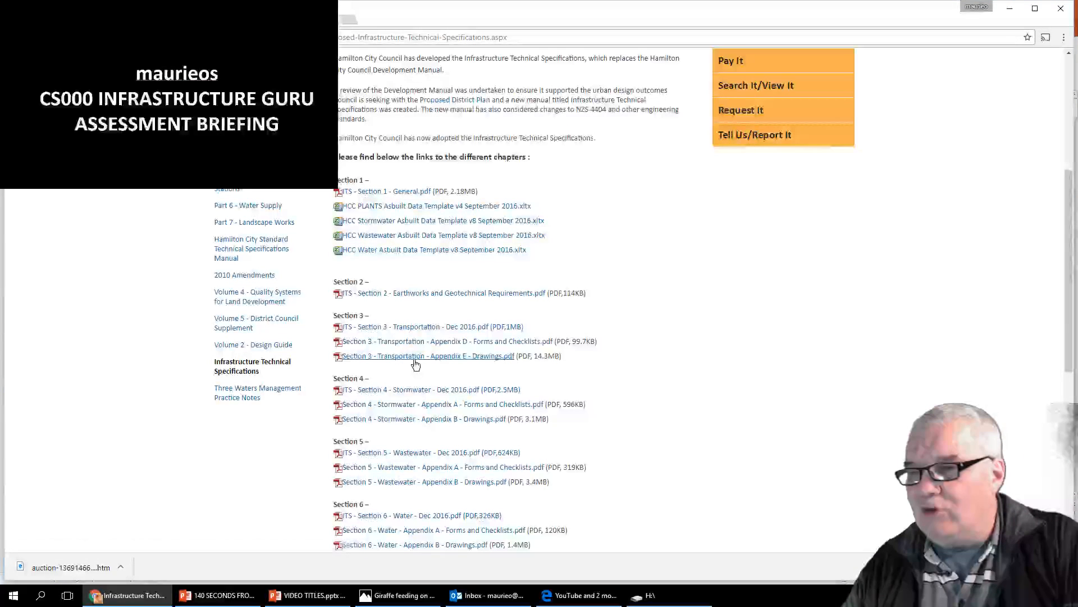
mouse_move(415, 360)
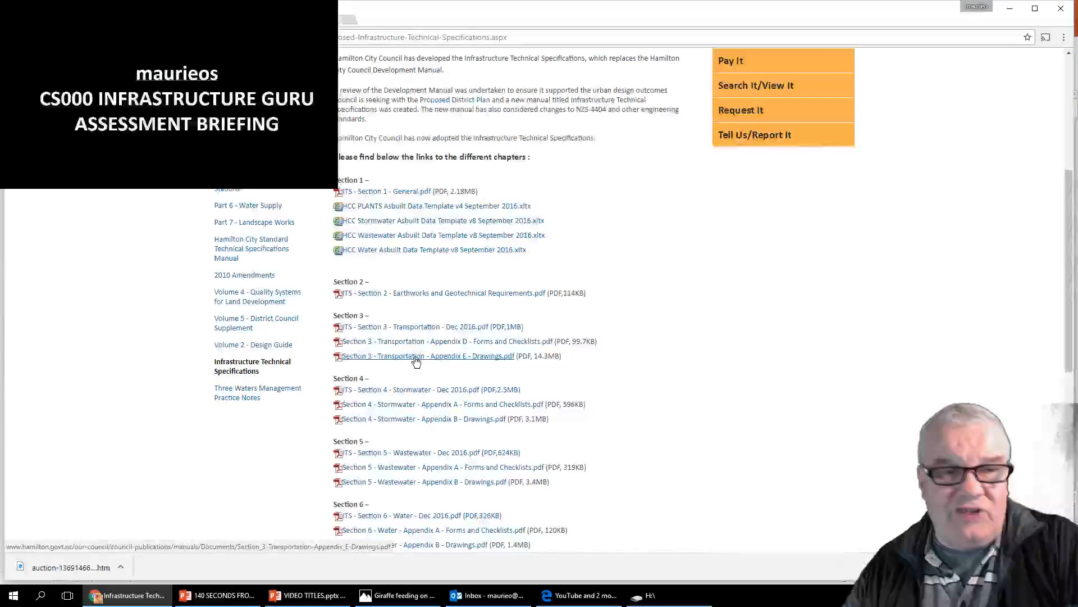
click(421, 355)
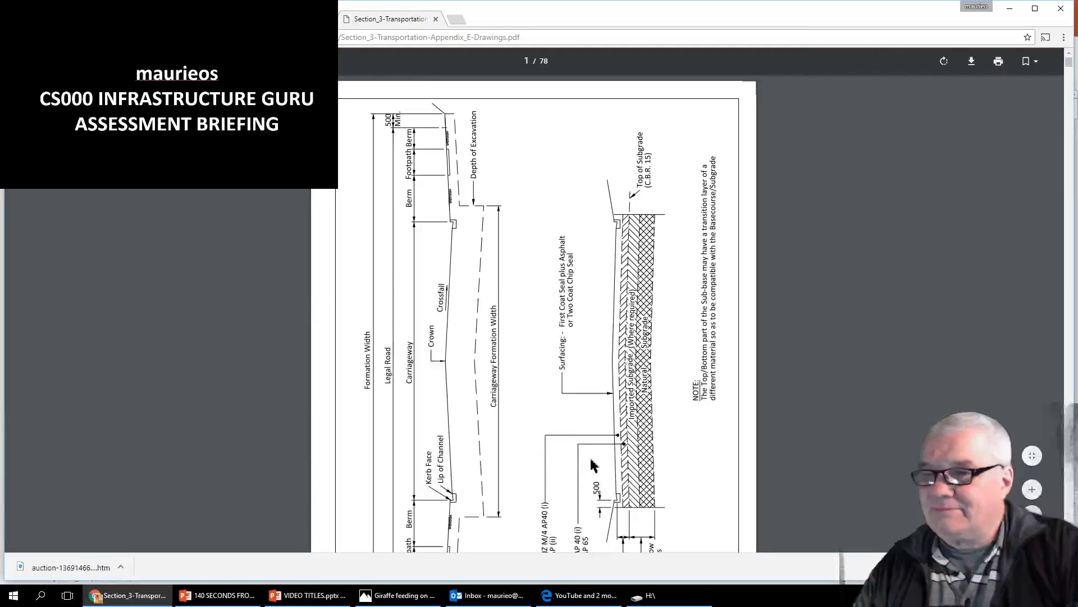
mouse_move(564, 395)
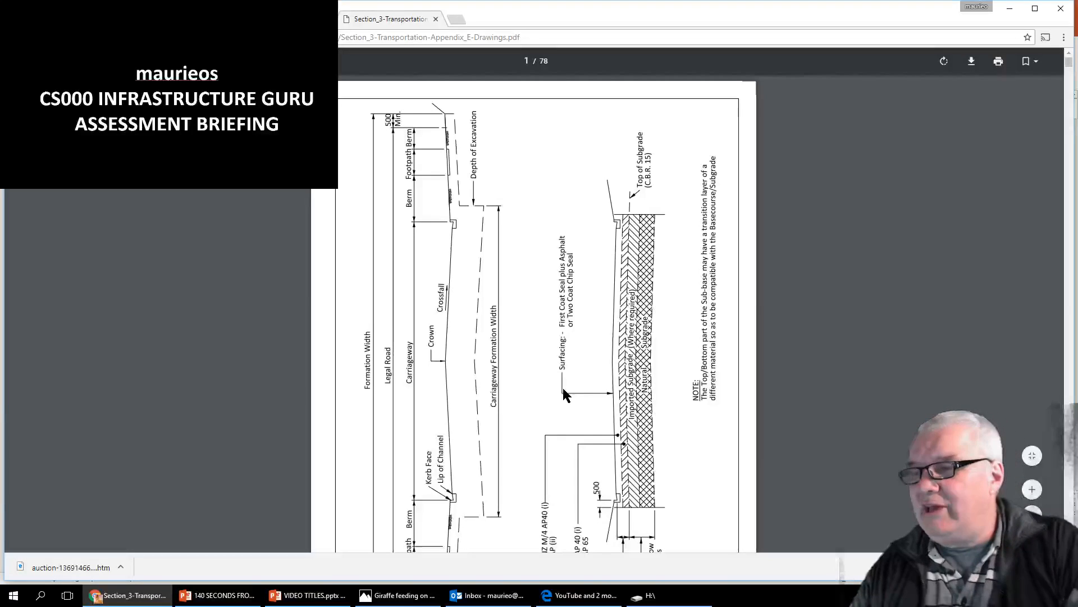
Step: Scroll to the D3.1.1 Terminology sheet and rotate it clockwise
scroll(down, 3)
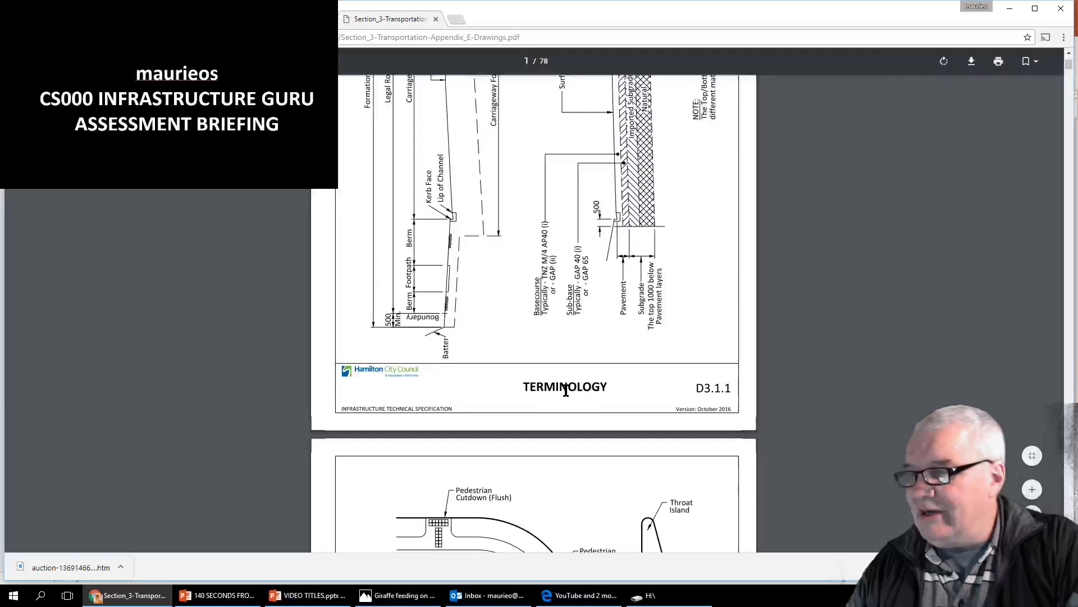
scroll(up, 3)
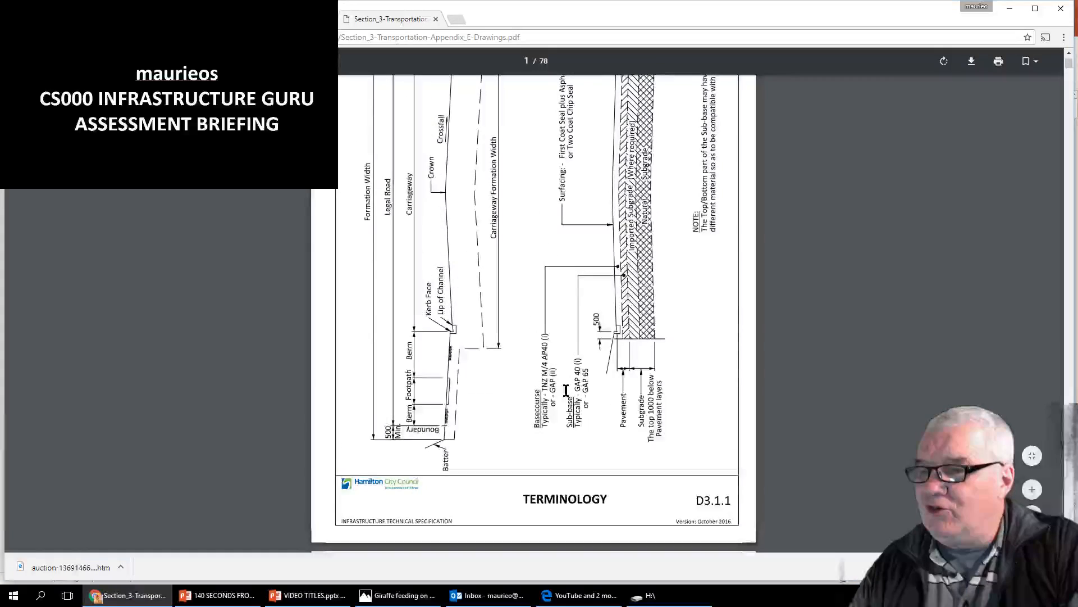
mouse_move(558, 314)
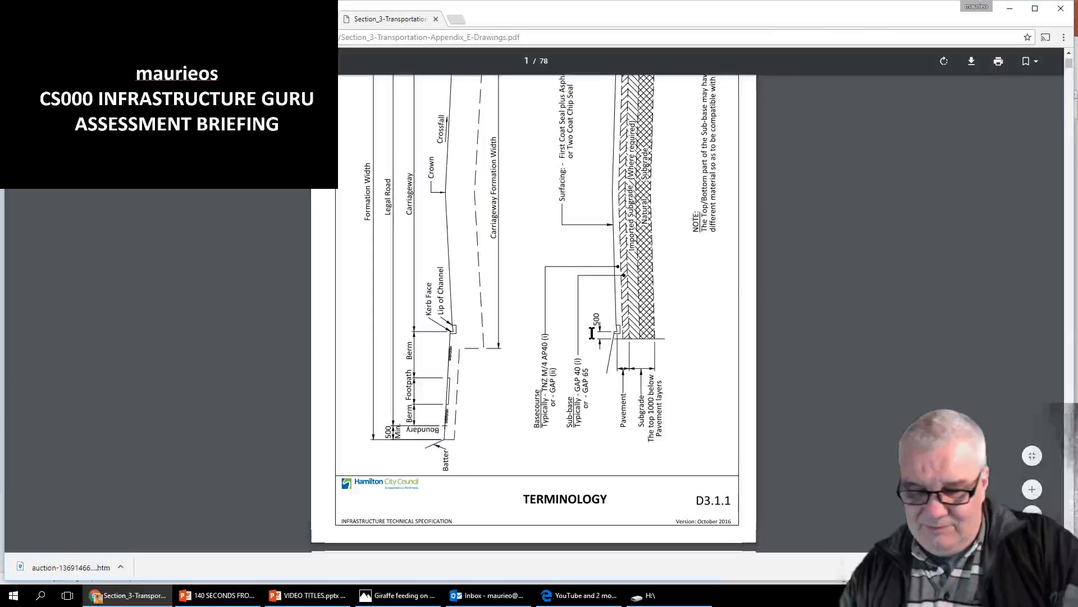
mouse_move(598, 248)
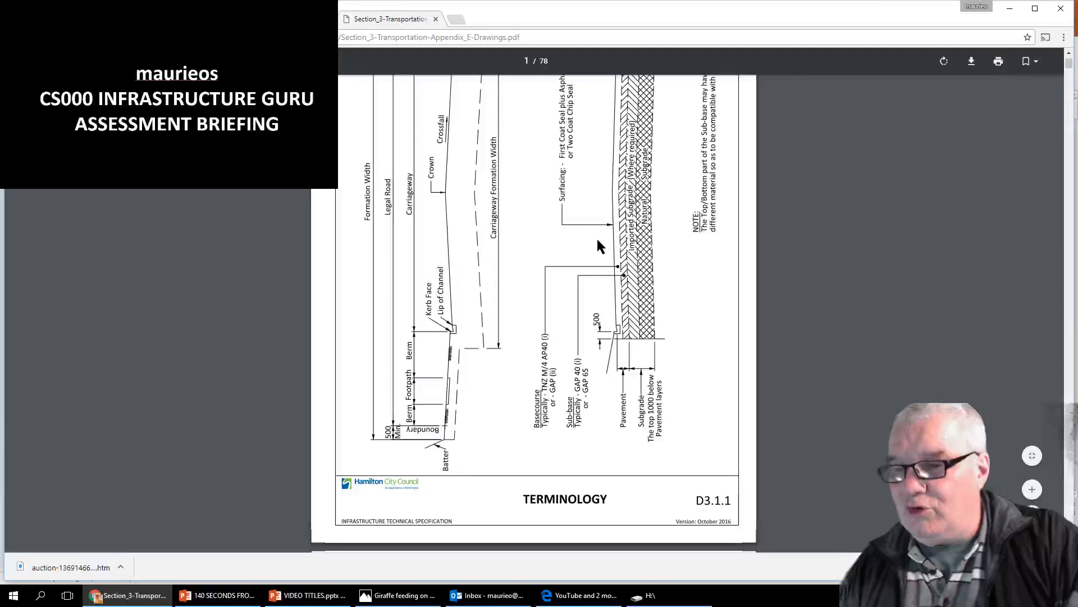
mouse_move(604, 250)
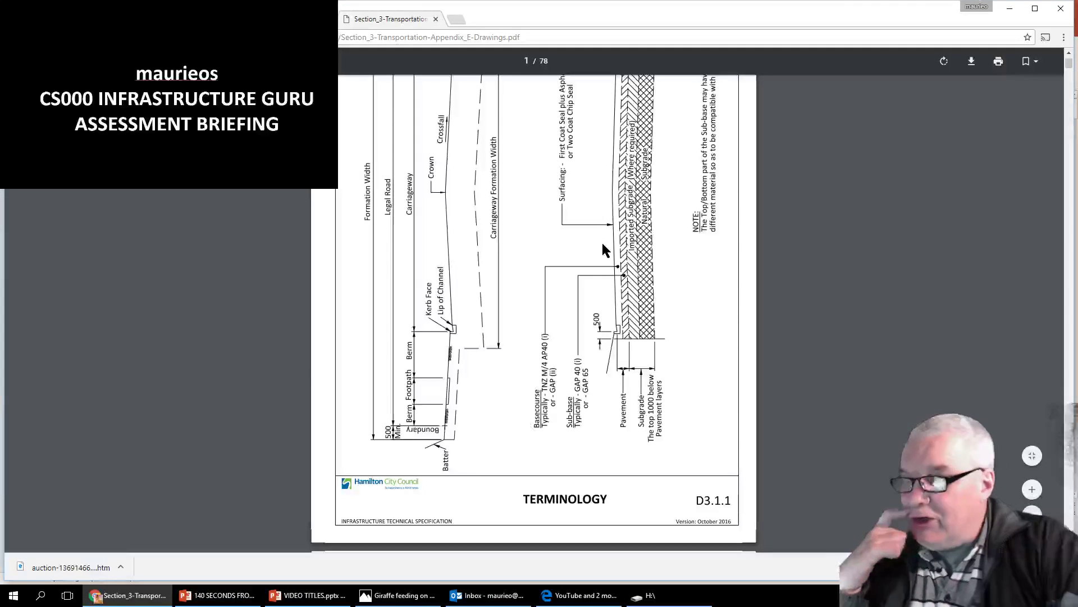
mouse_move(581, 220)
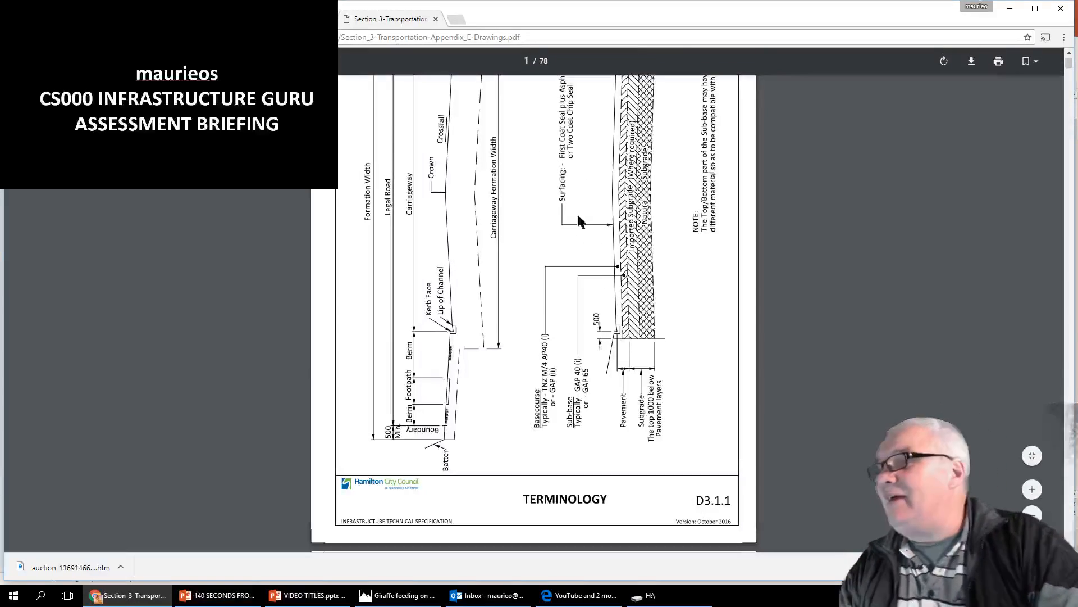
mouse_move(943, 61)
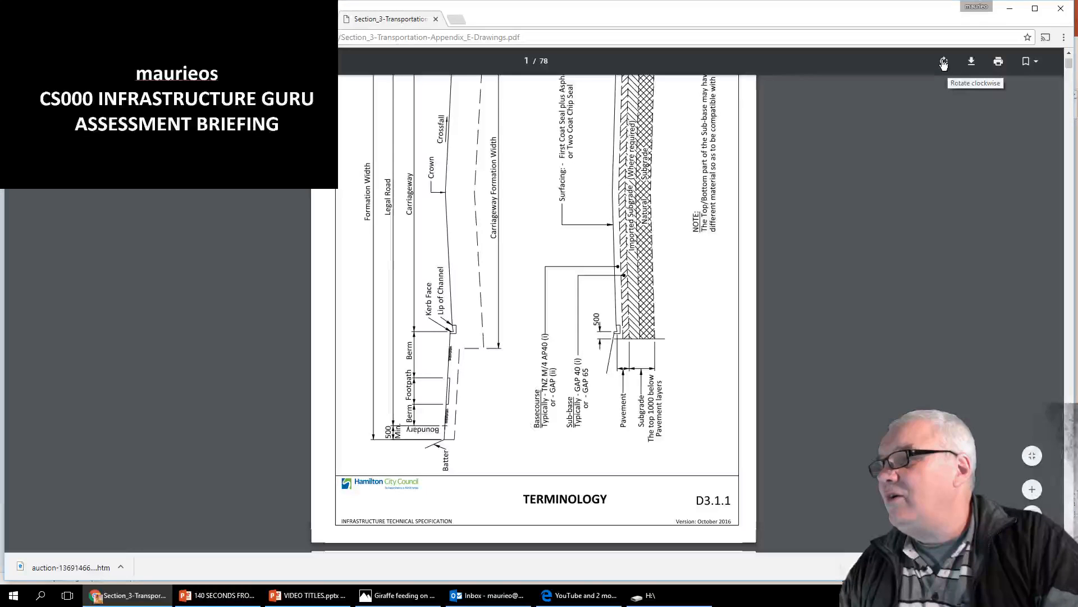
click(944, 62)
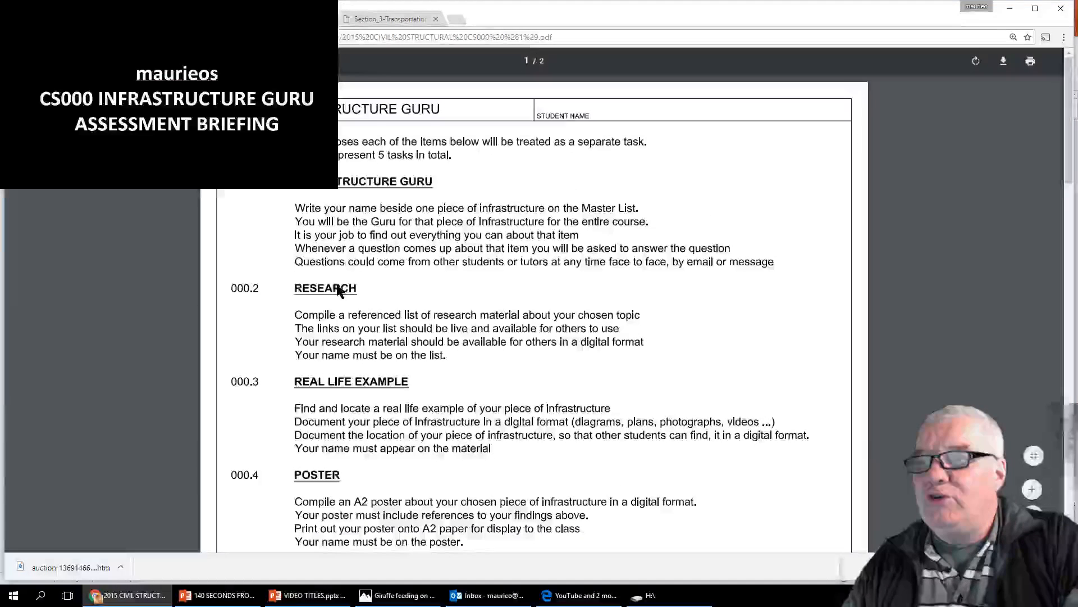
scroll(up, 3)
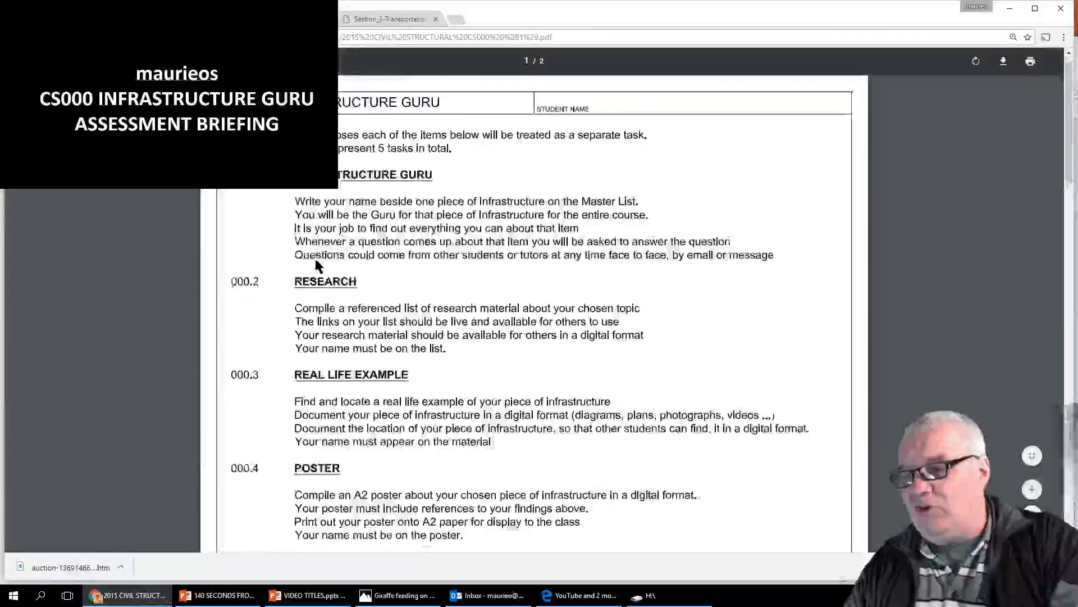
scroll(down, 3)
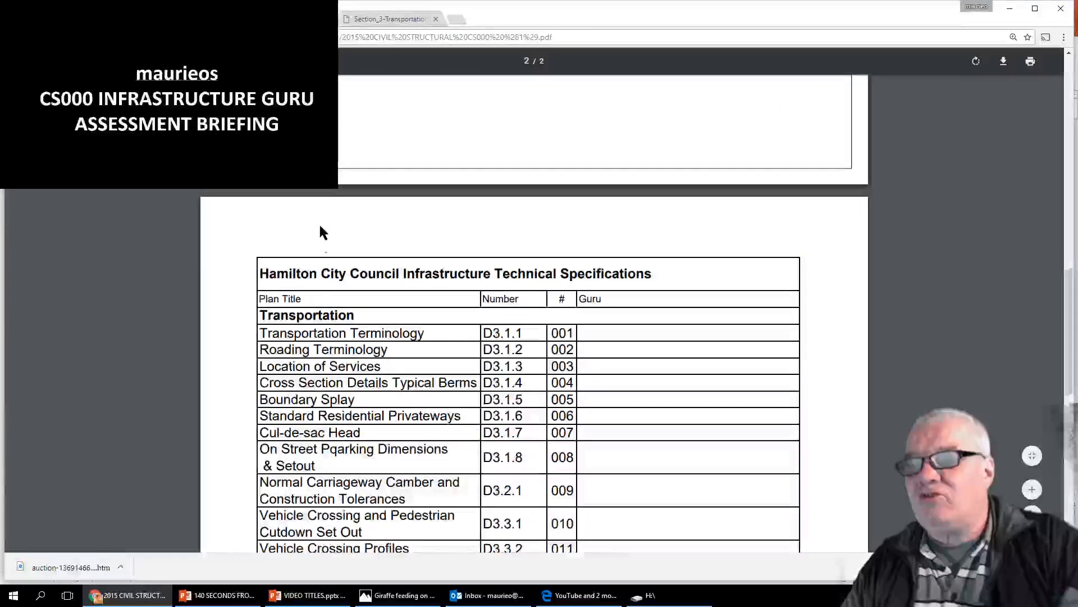
mouse_move(474, 310)
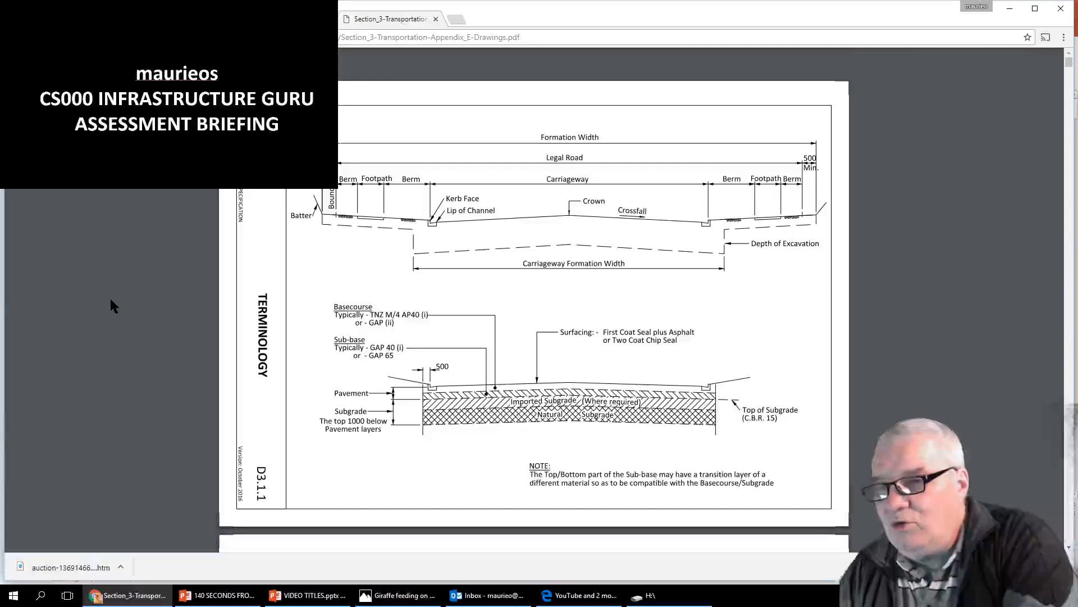
mouse_move(68, 309)
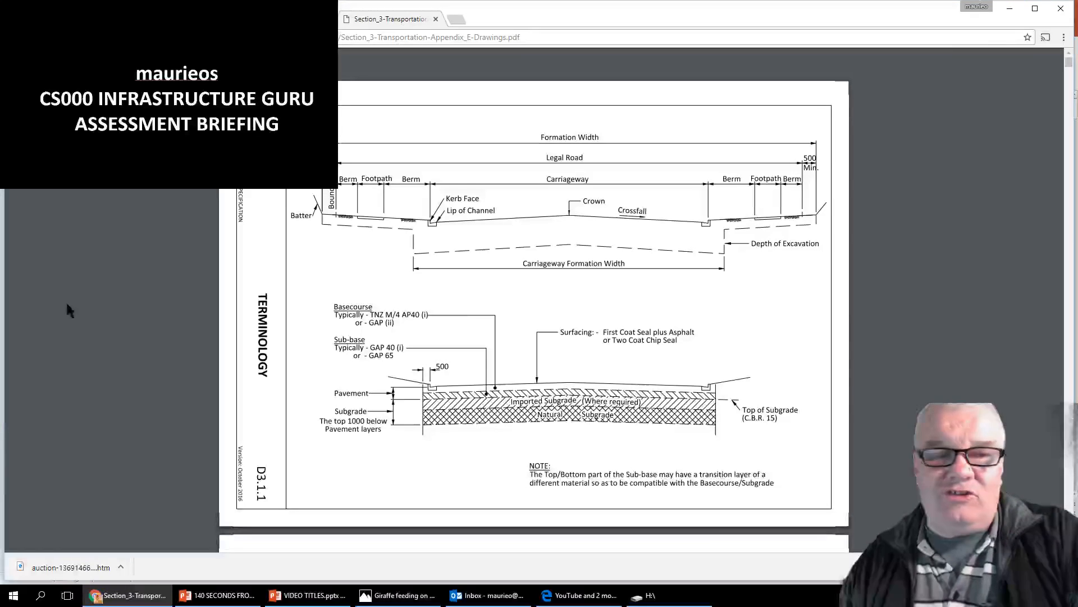
Step: Rotate the Appendix E drawings upright and review the D3.1.2 Roading Terminology sheet
scroll(down, 3)
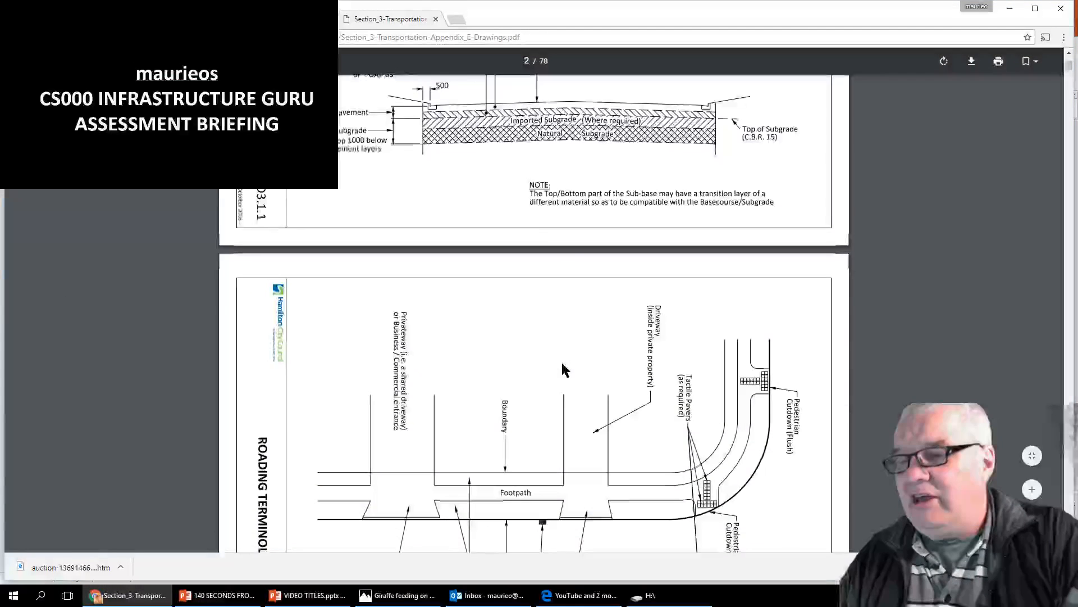
scroll(down, 3)
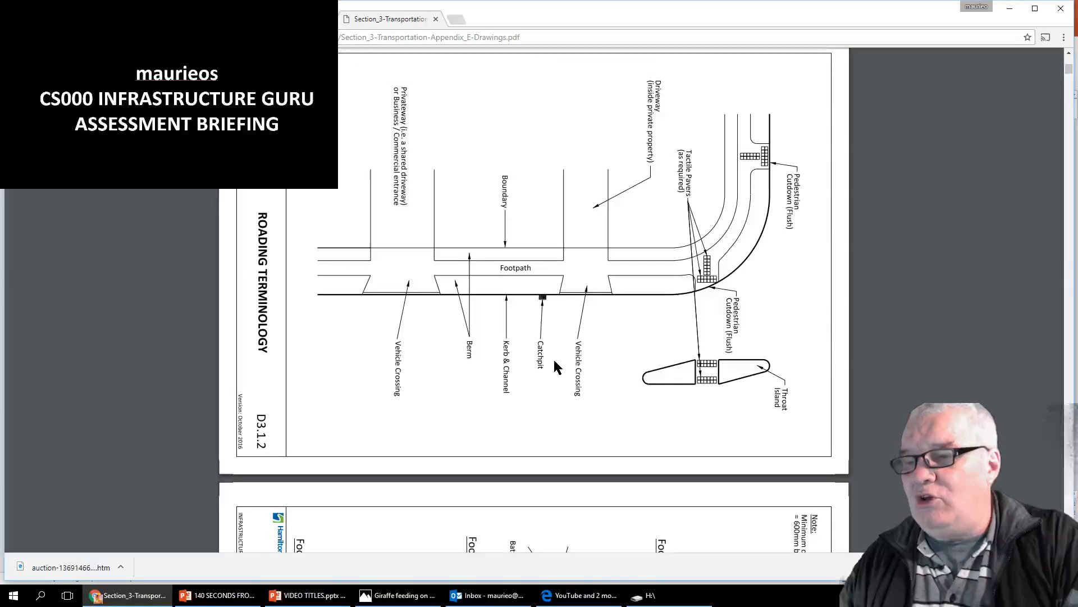
mouse_move(735, 249)
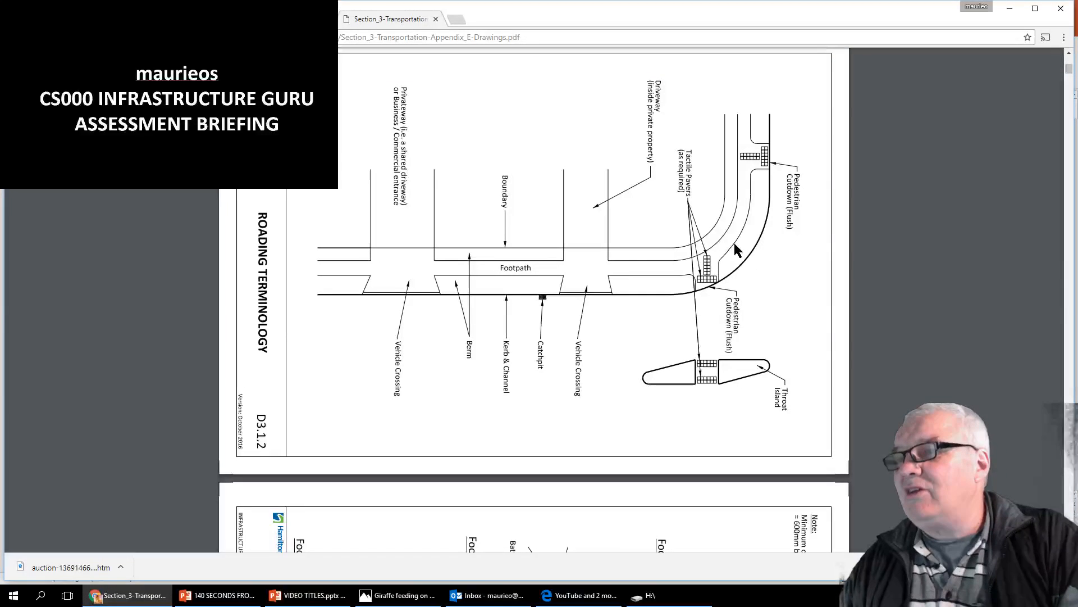
mouse_move(629, 140)
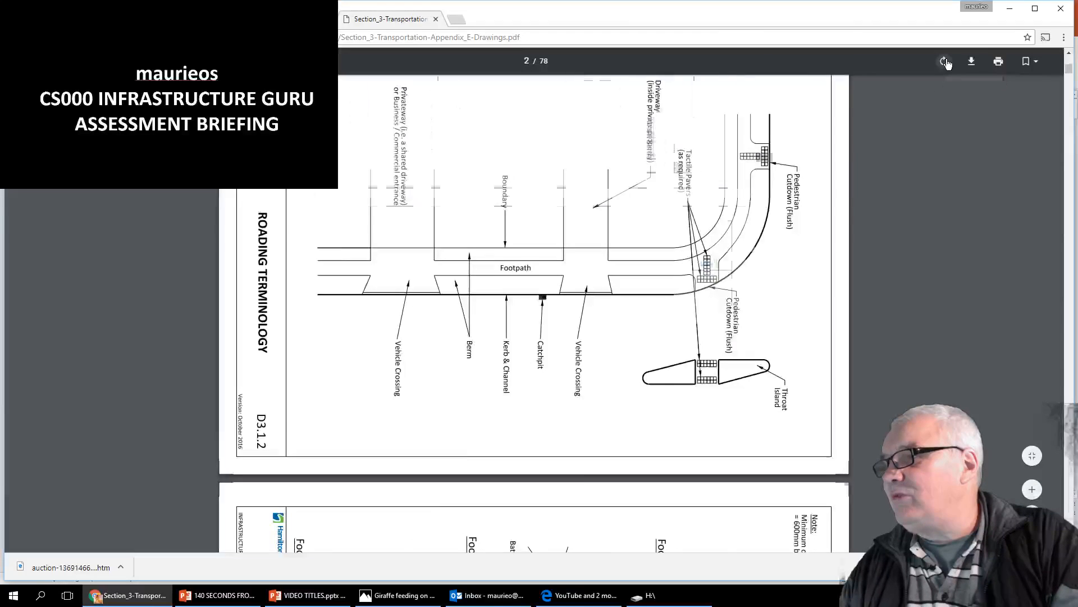
click(944, 61)
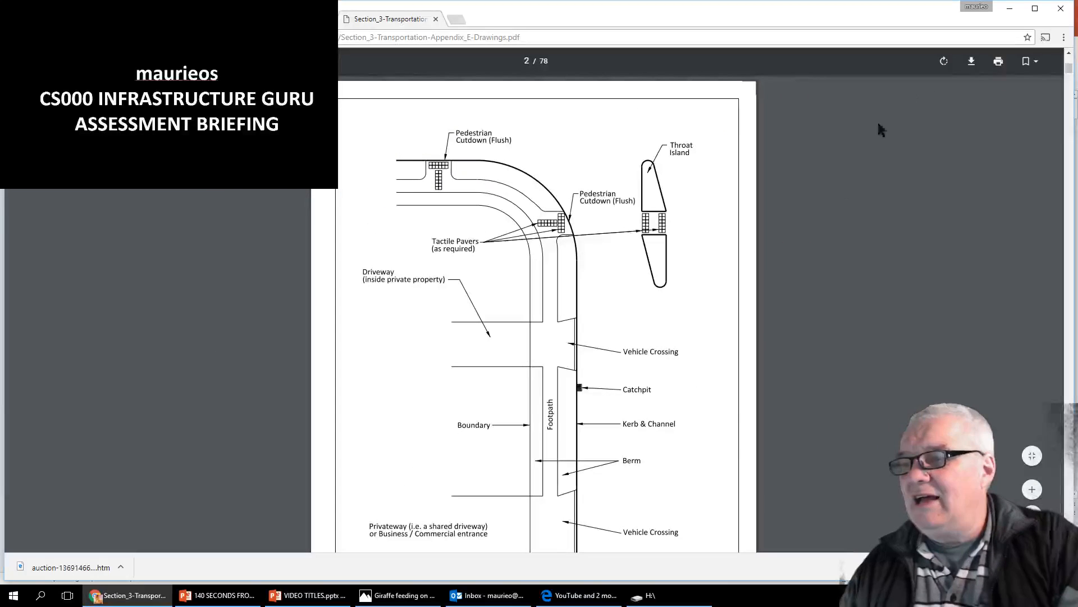
scroll(down, 3)
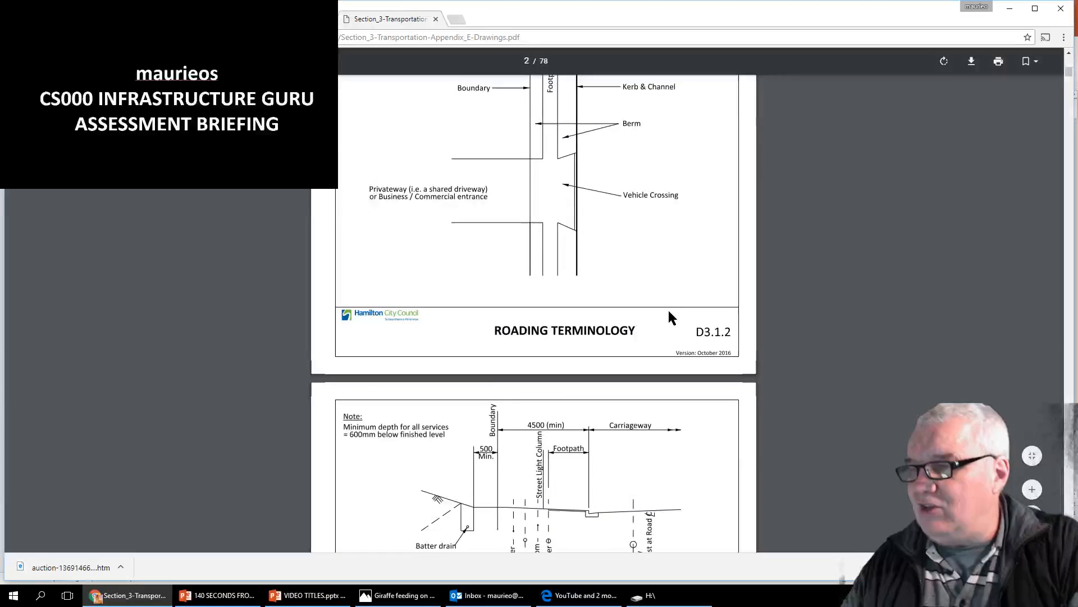
scroll(up, 3)
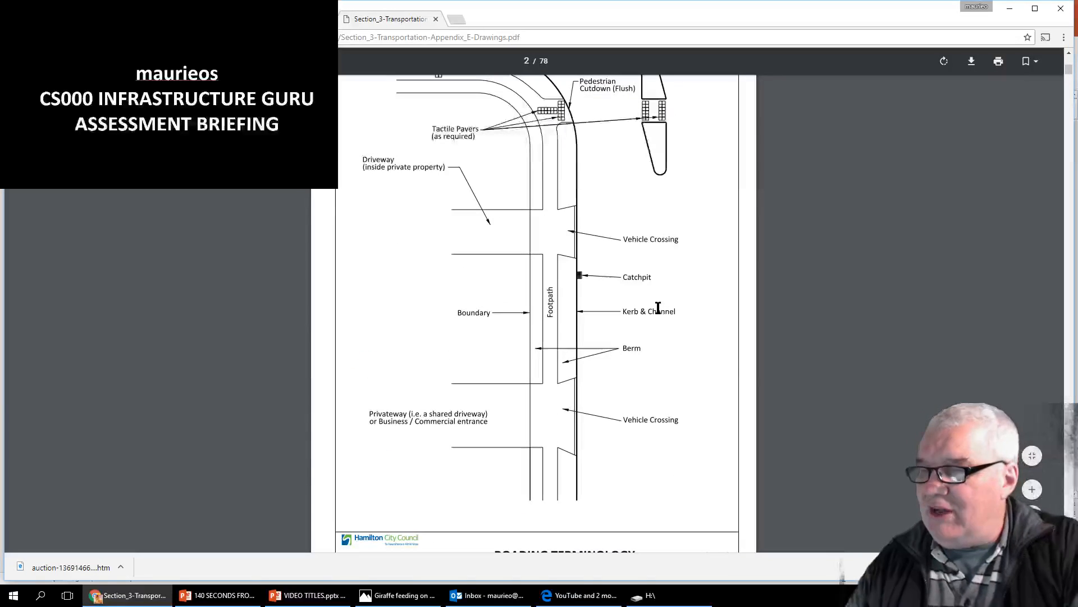
mouse_move(583, 425)
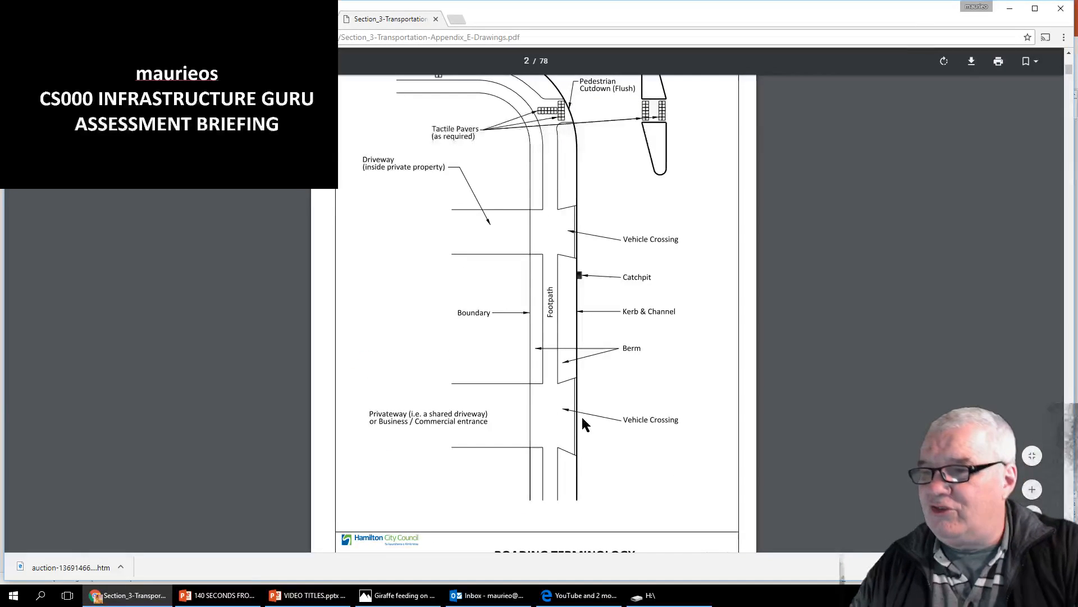
mouse_move(509, 325)
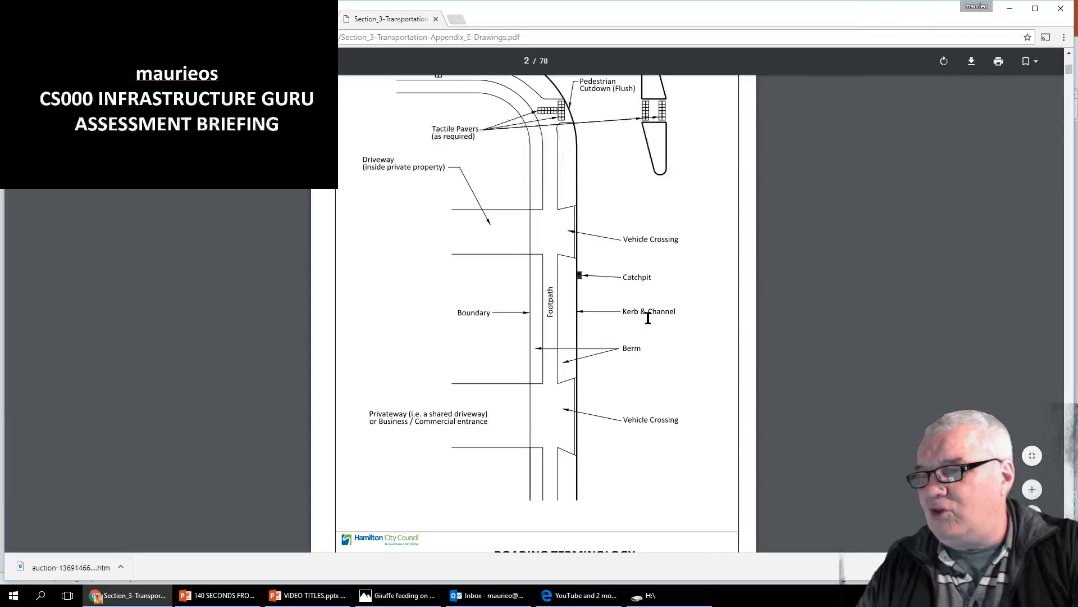
mouse_move(488, 245)
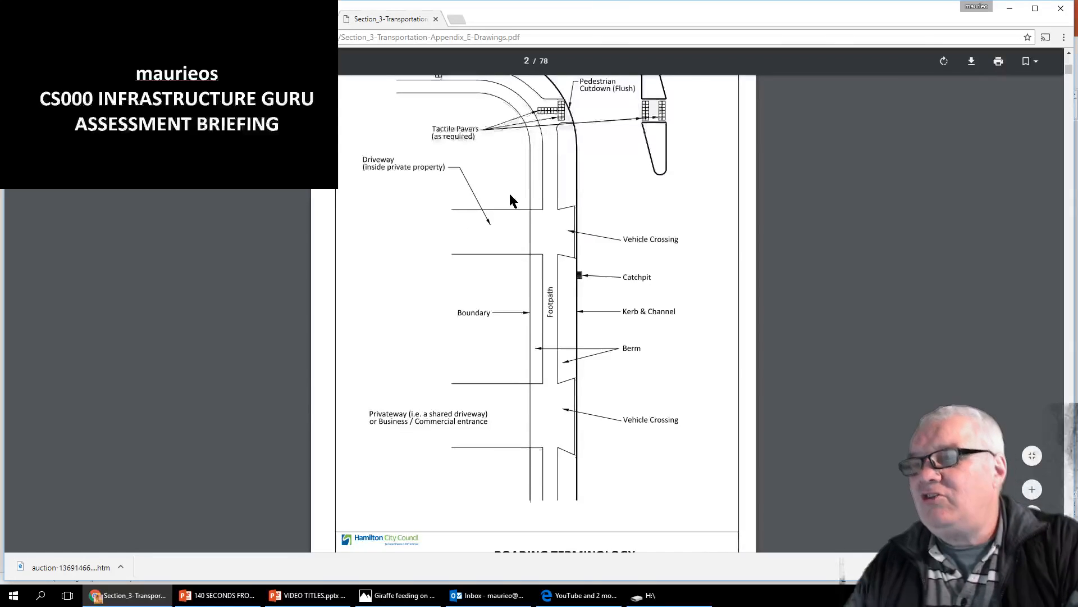
scroll(up, 3)
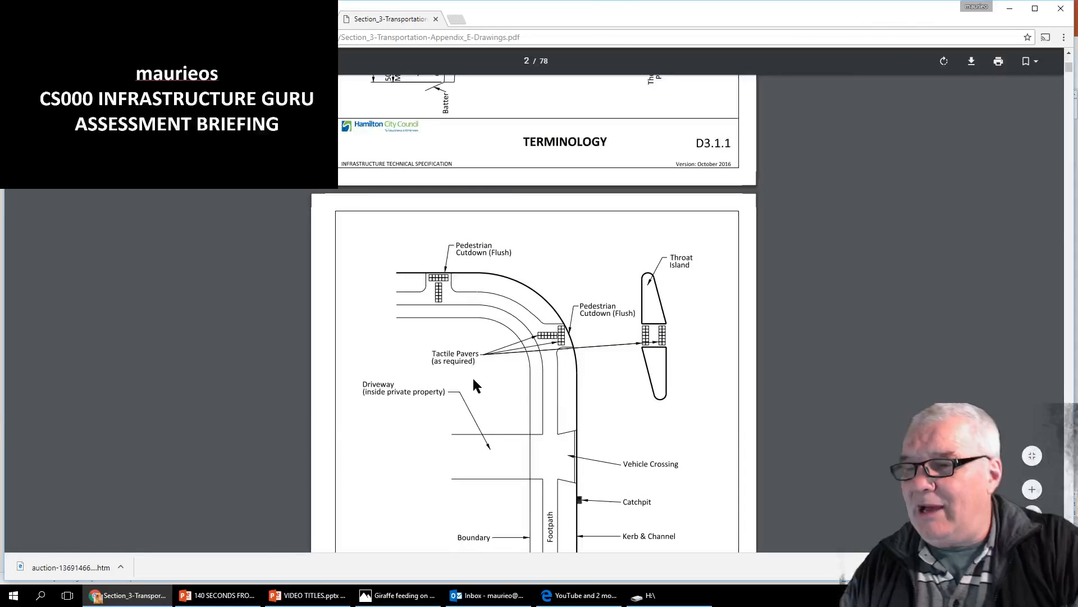
mouse_move(482, 383)
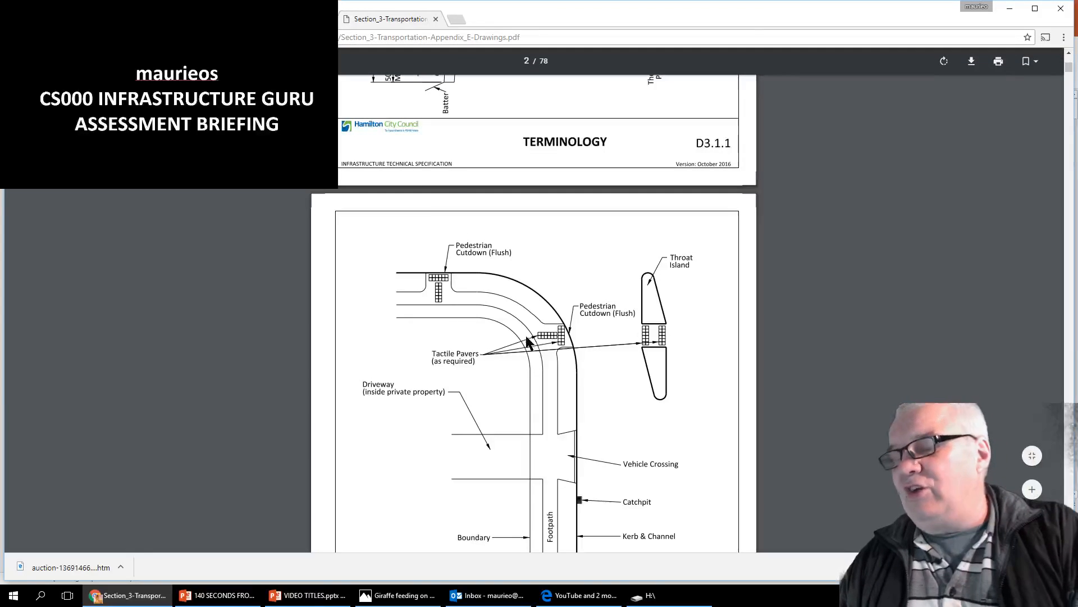
mouse_move(471, 296)
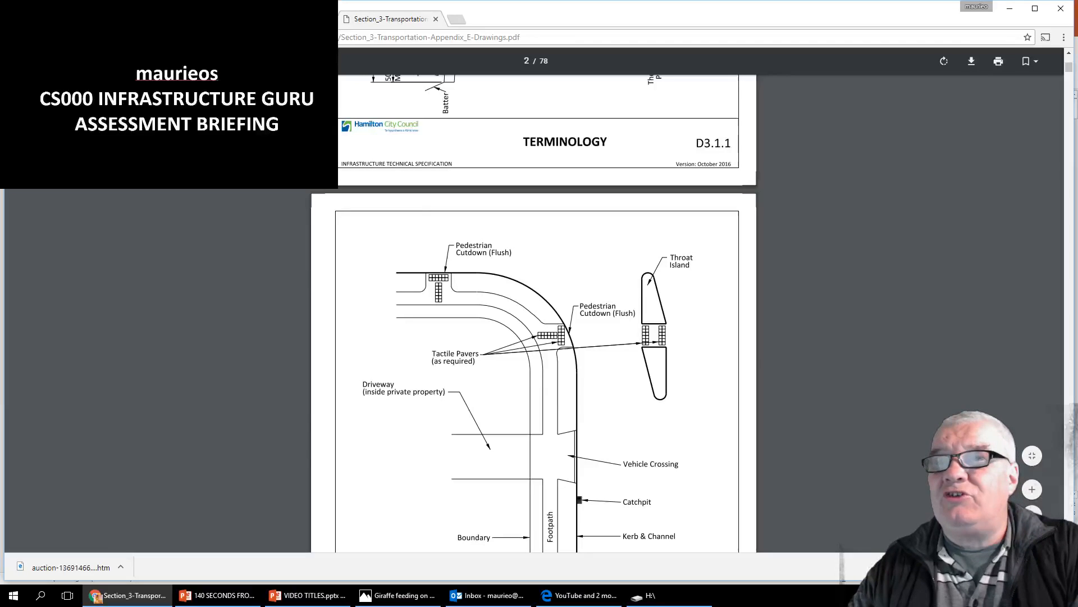
Step: Scroll up the CS000 brief to its poster and presentation tasks
scroll(up, 3)
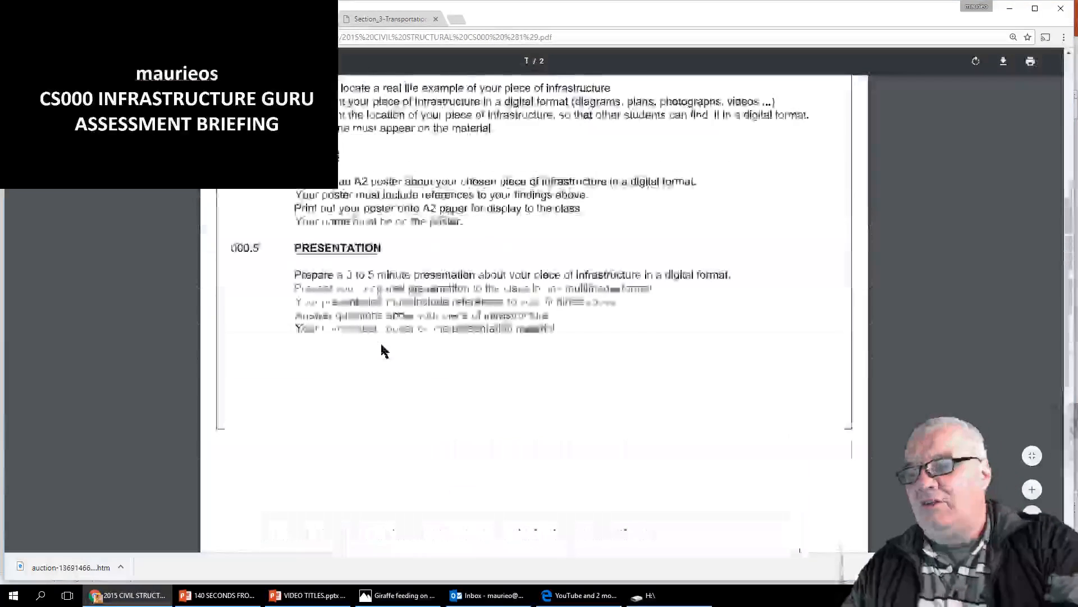
scroll(up, 3)
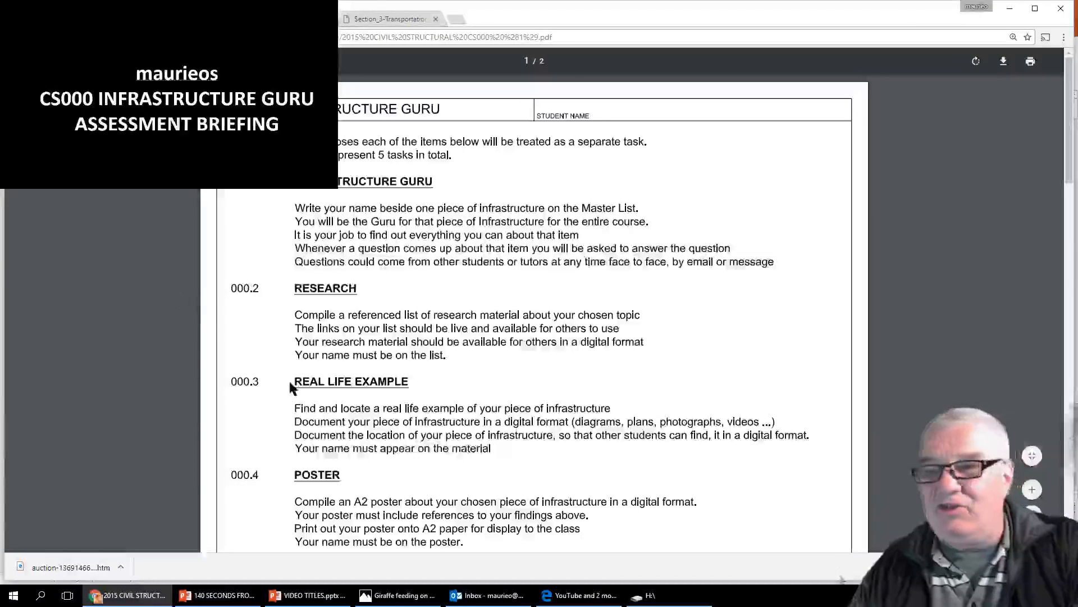
mouse_move(260, 344)
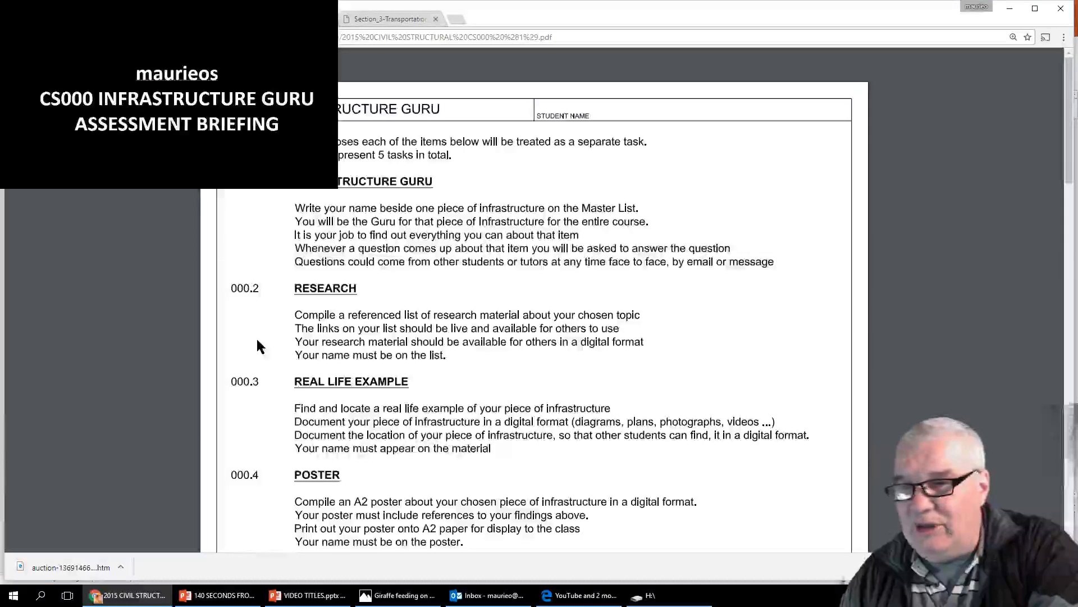
mouse_move(337, 376)
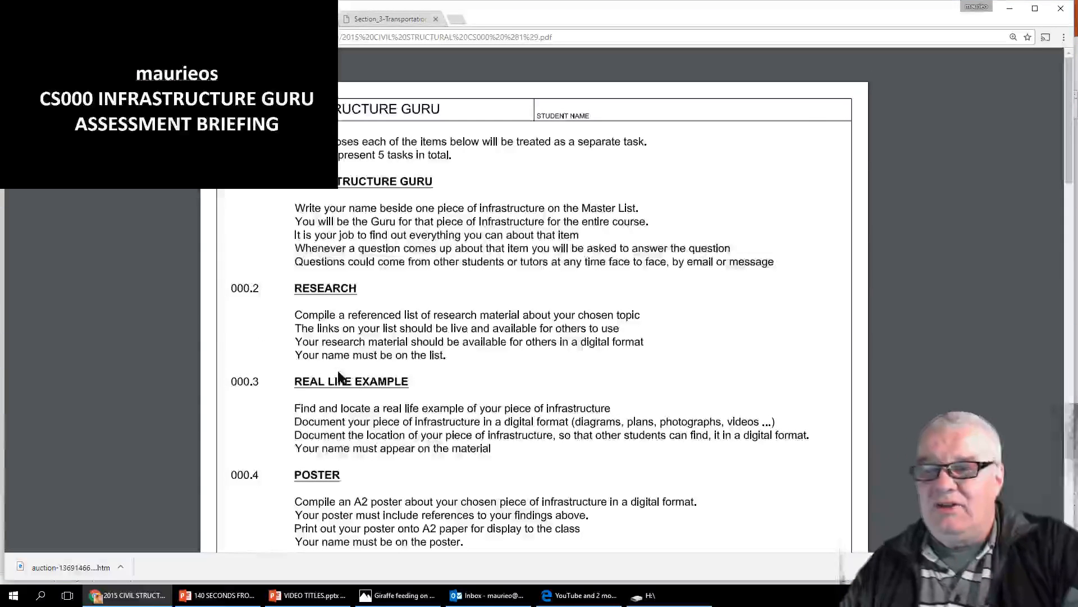
scroll(down, 3)
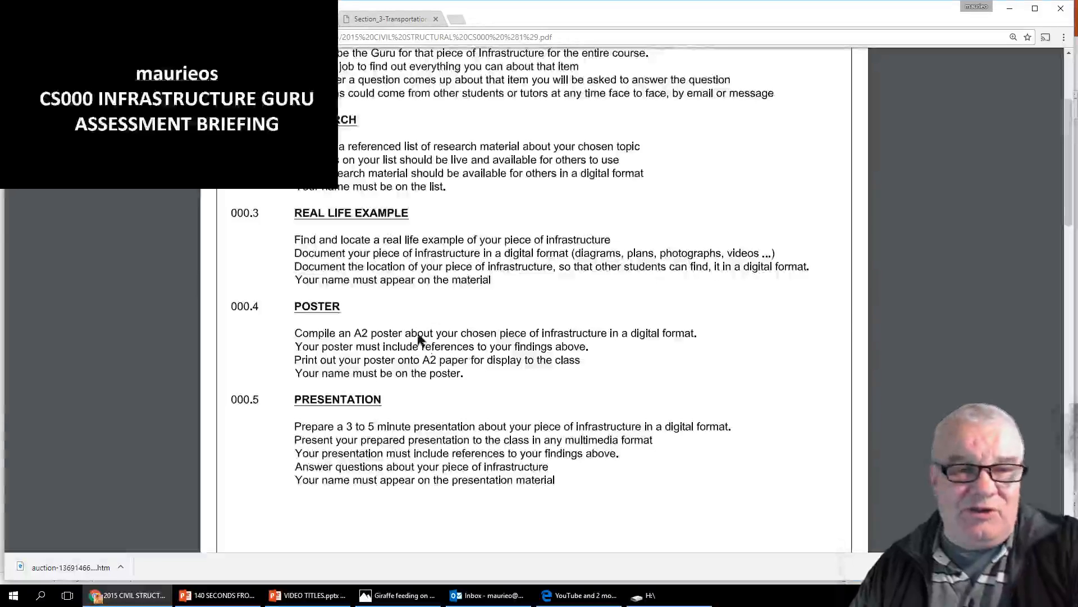
mouse_move(371, 102)
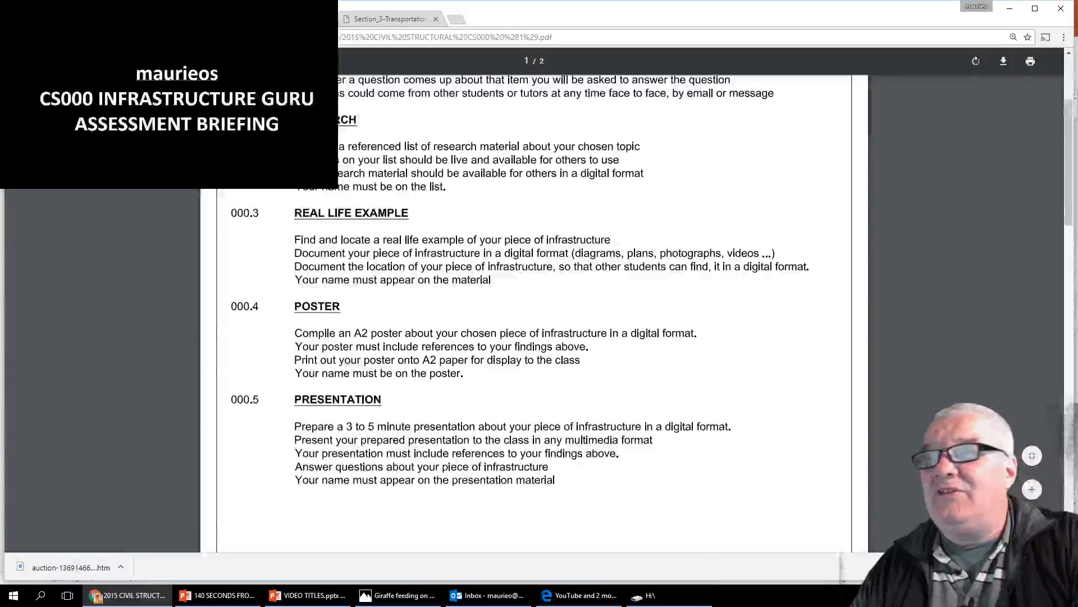
scroll(up, 3)
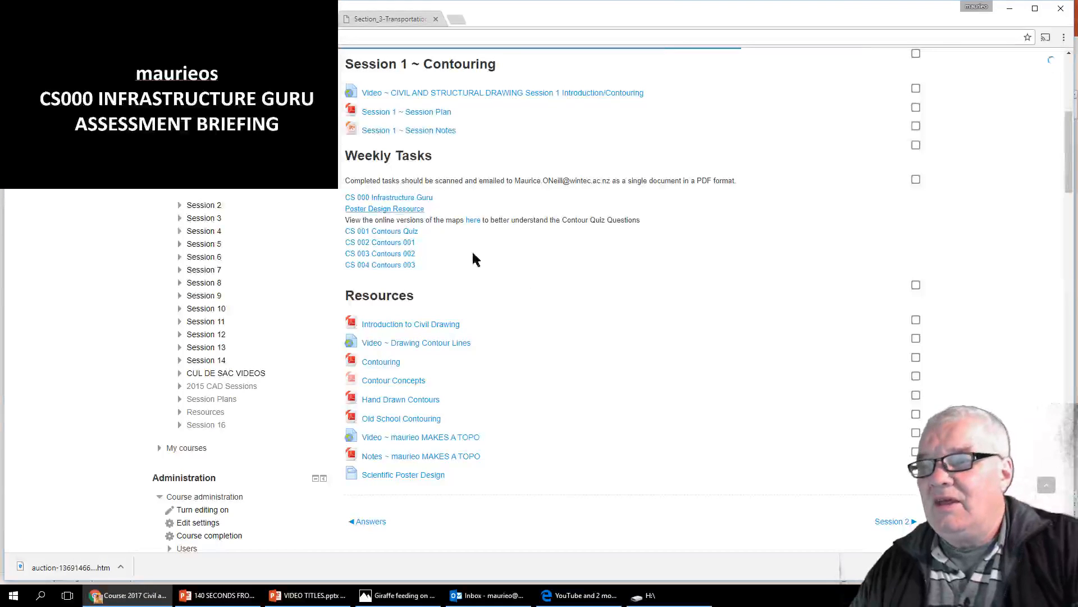
mouse_move(384, 208)
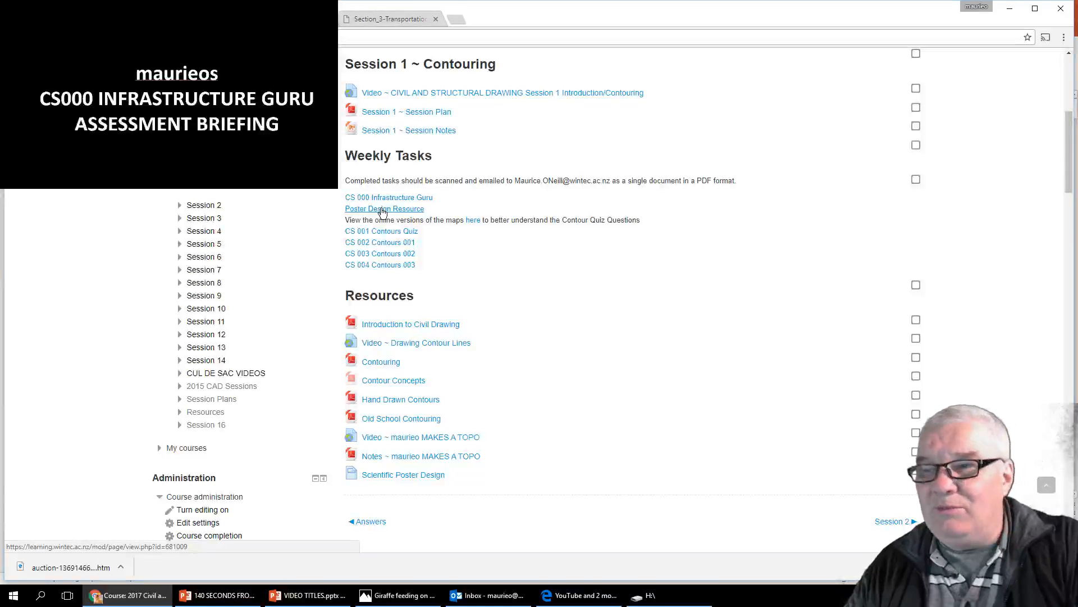
mouse_move(384, 214)
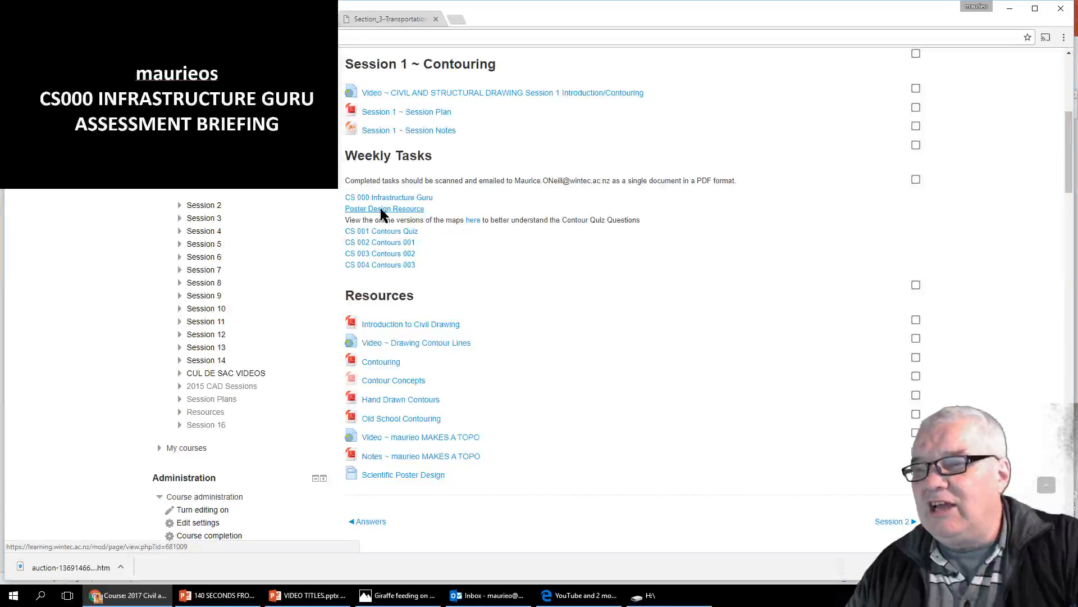
Step: Open the Poster Design Resource link under Weekly Tasks to view Scientific Poster Design notes
click(403, 474)
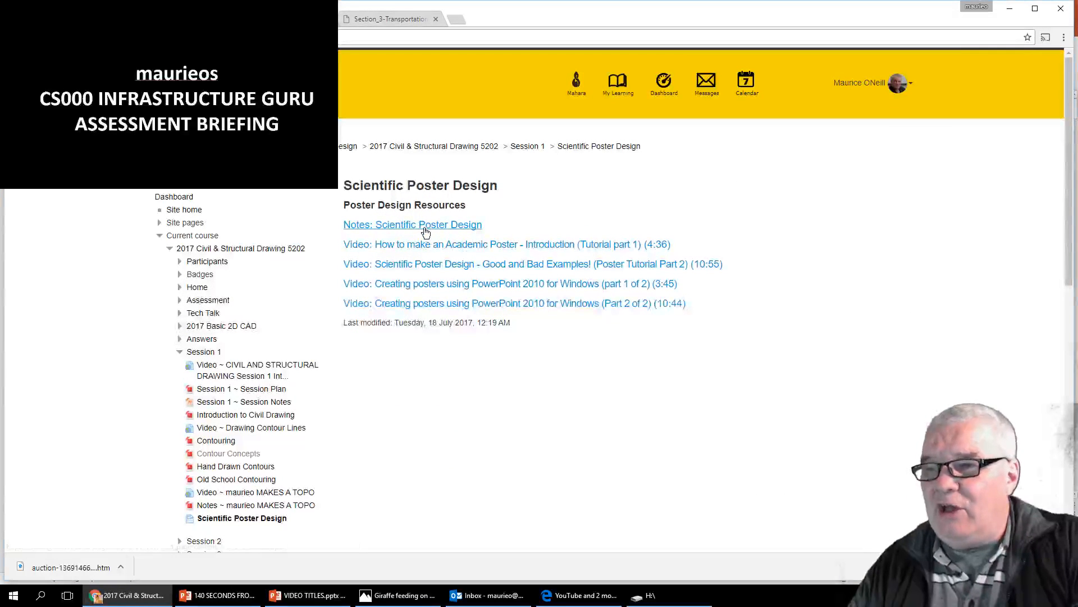
mouse_move(482, 303)
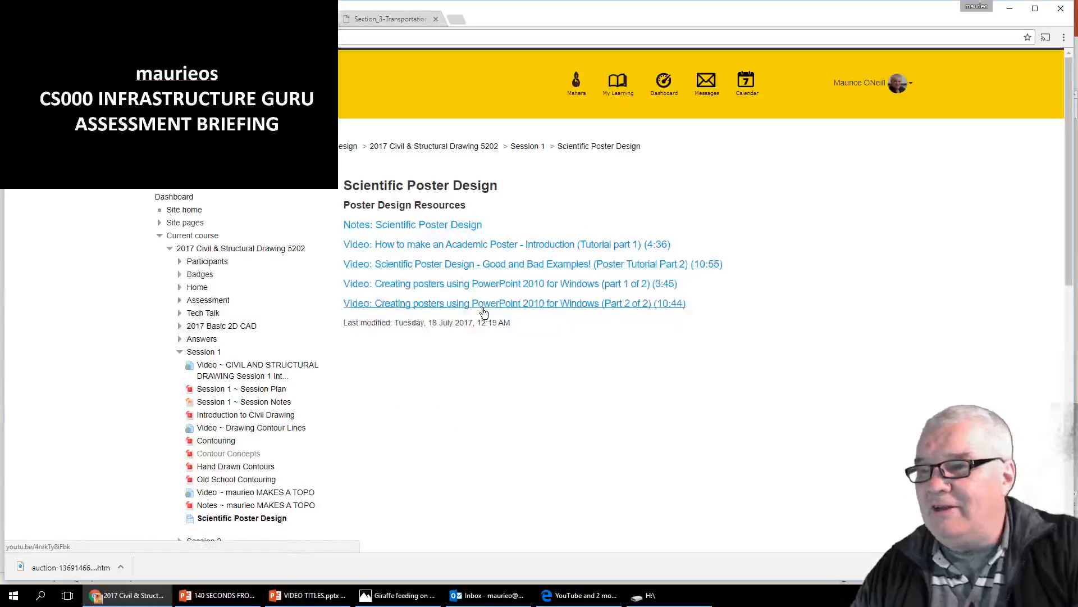
mouse_move(450, 275)
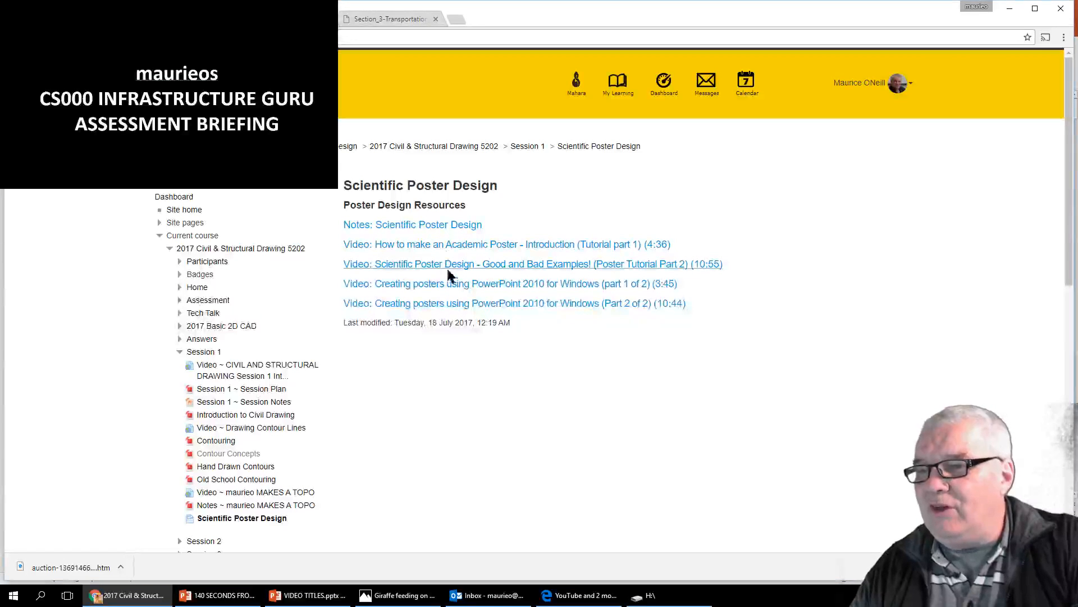
mouse_move(478, 397)
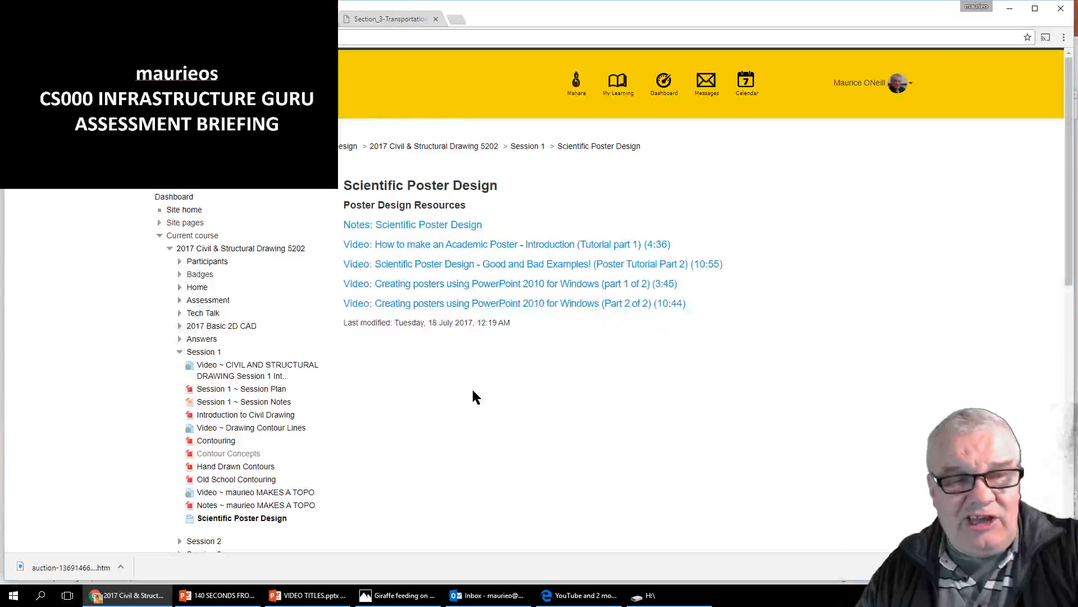
mouse_move(591, 319)
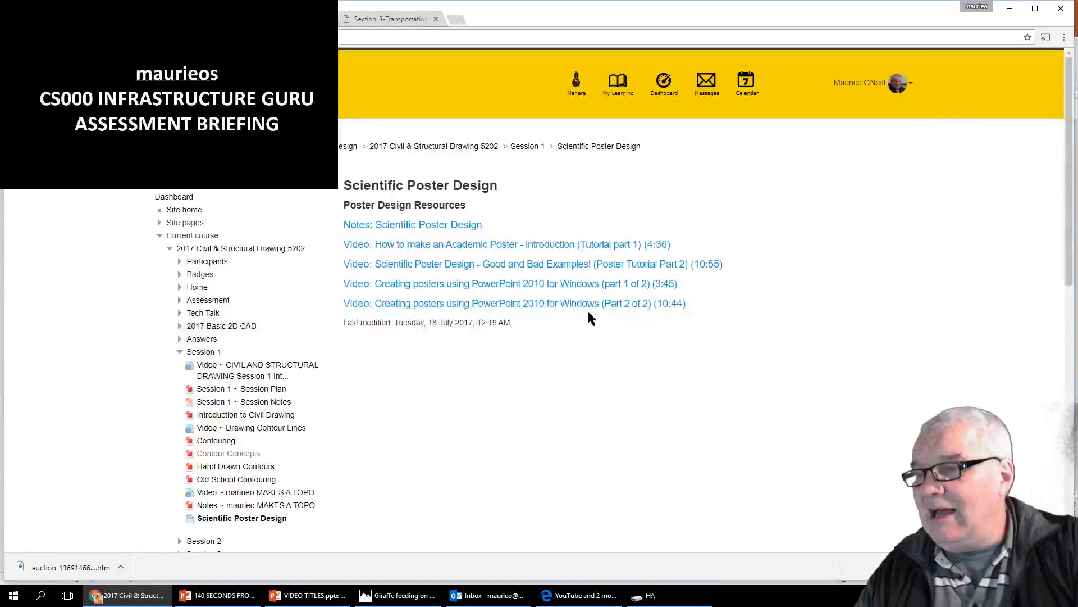
mouse_move(508, 309)
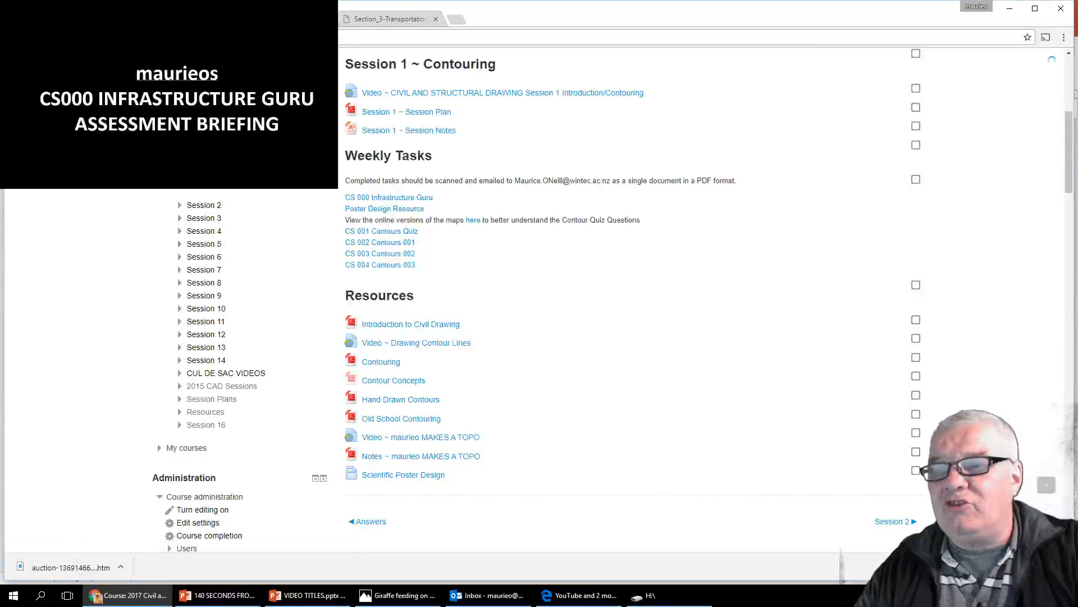
scroll(up, 3)
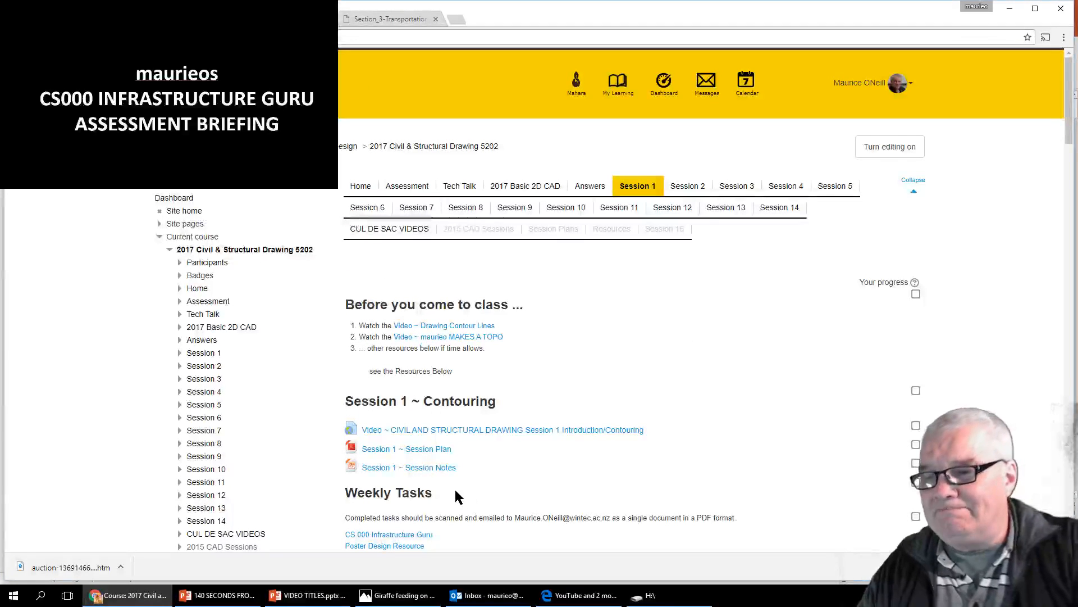
Step: Reopen the CS 000 Infrastructure Guru brief PDF from the course page
click(388, 534)
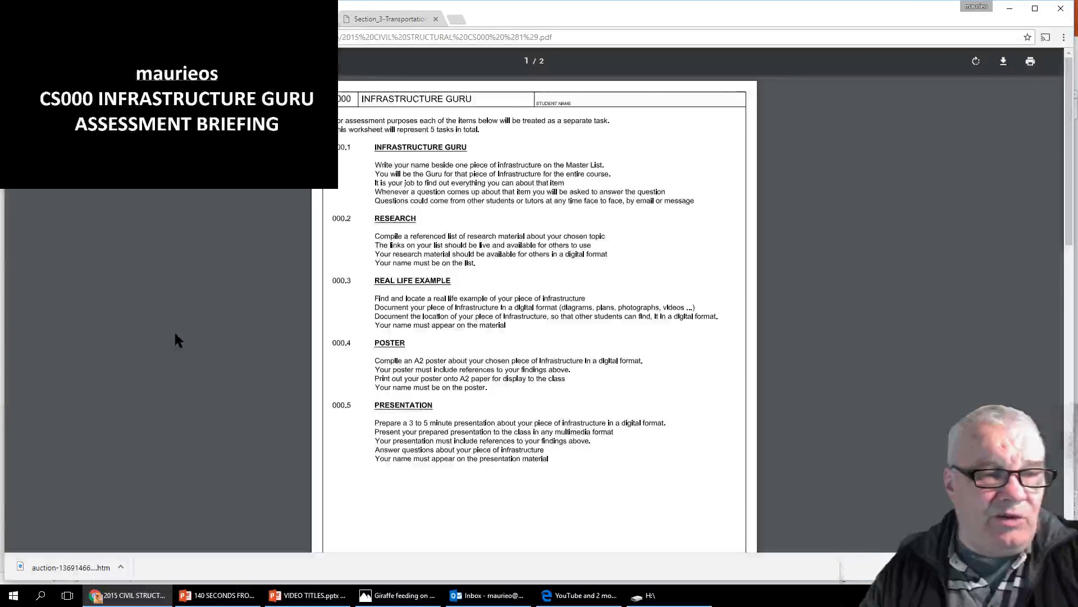
mouse_move(172, 336)
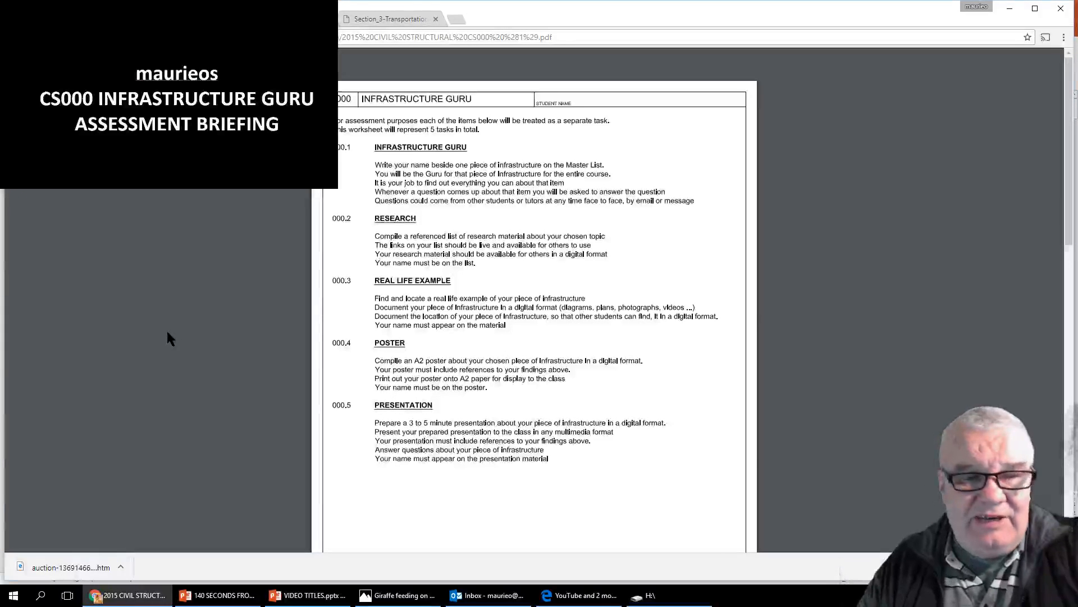
mouse_move(165, 336)
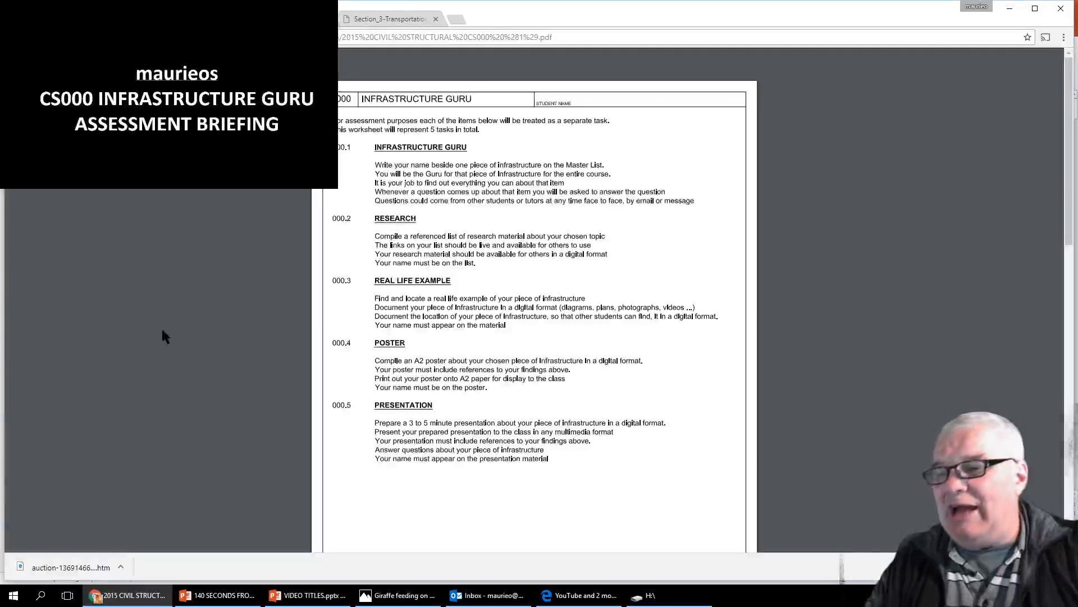